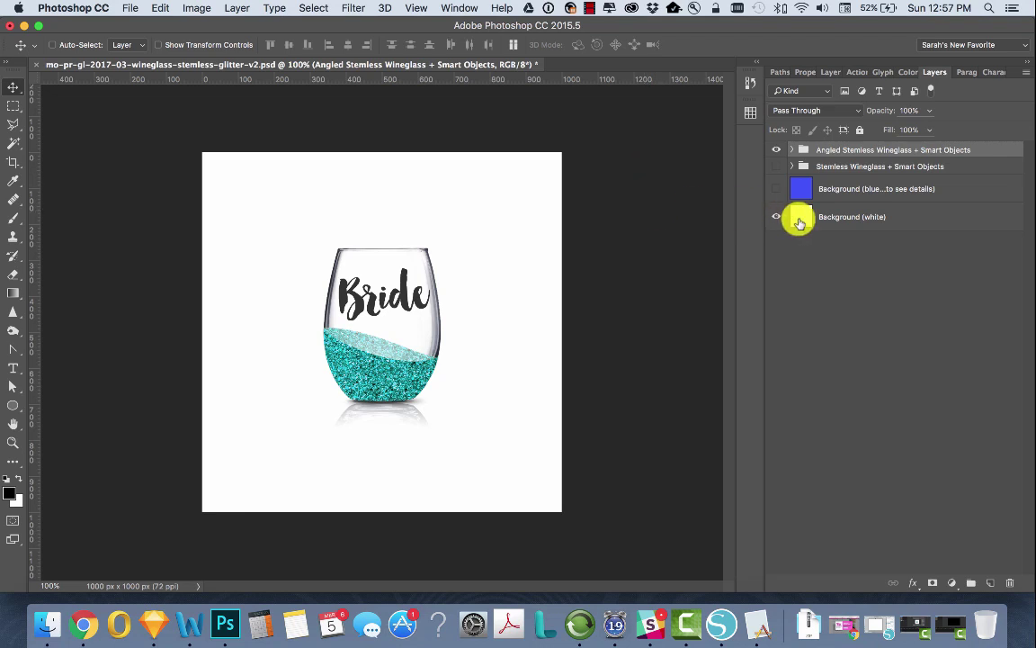
Toggle the blue Background layer and the Stemless Wineglass group on and off, ending on gold Bride glass on white
click(799, 216)
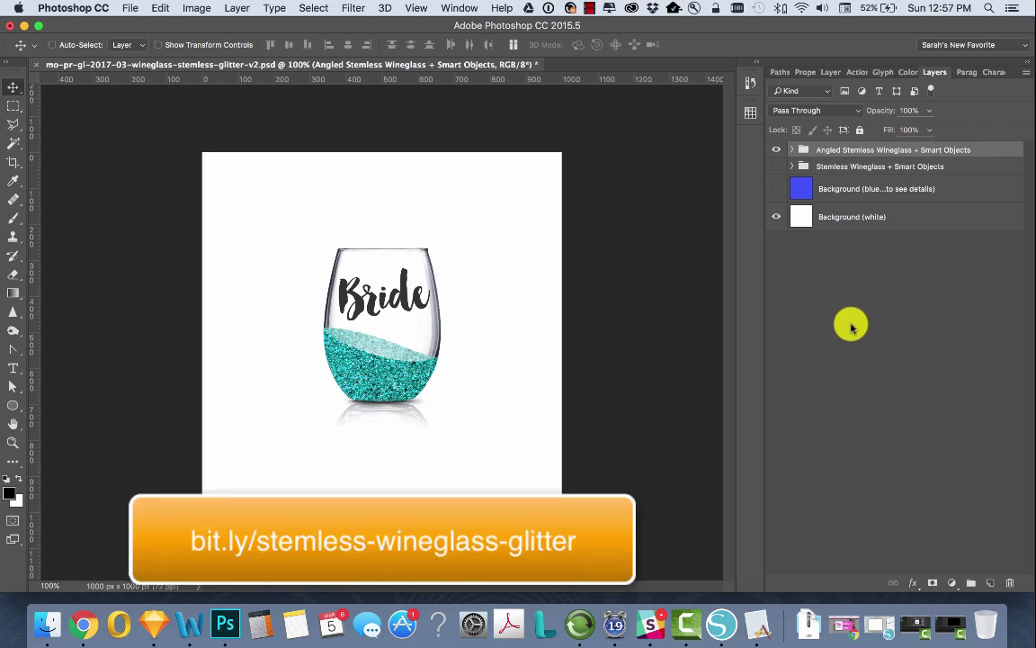
mouse_move(654, 178)
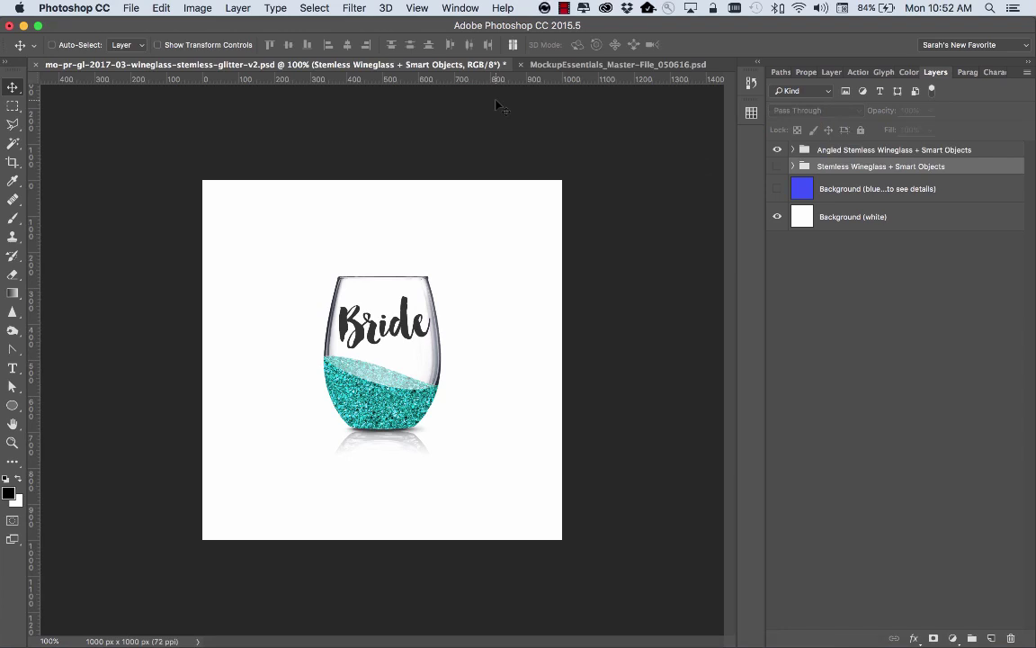
mouse_move(492, 103)
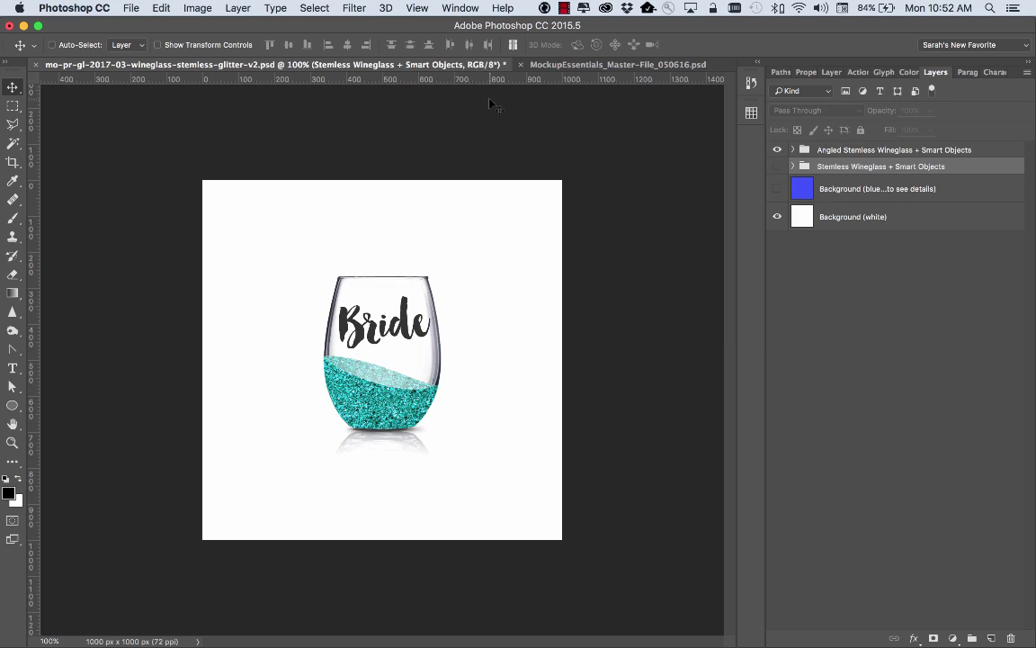
mouse_move(382, 349)
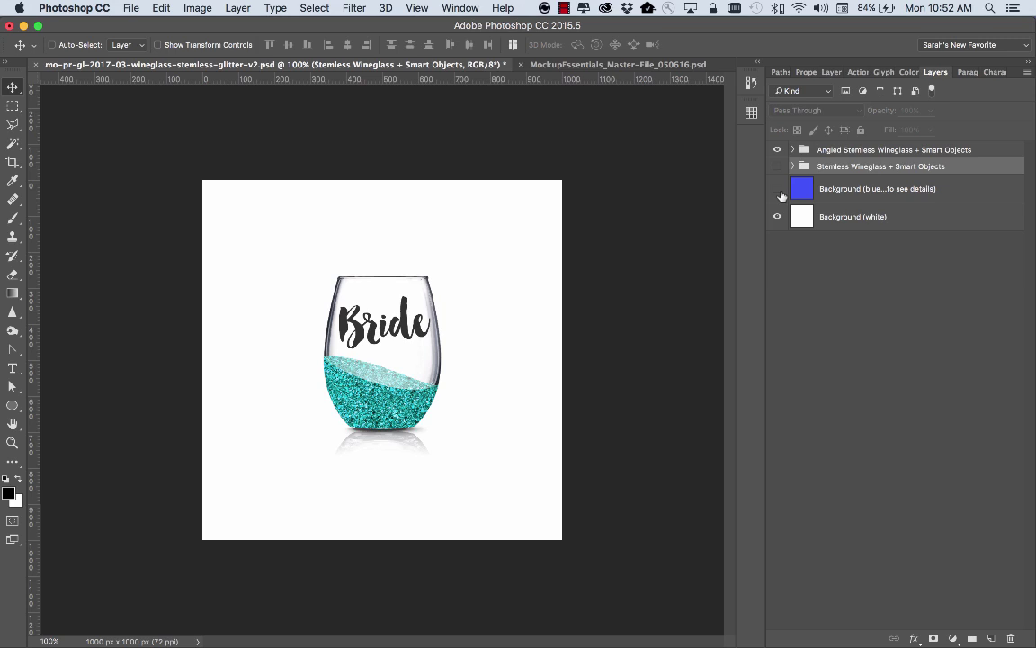
click(777, 189)
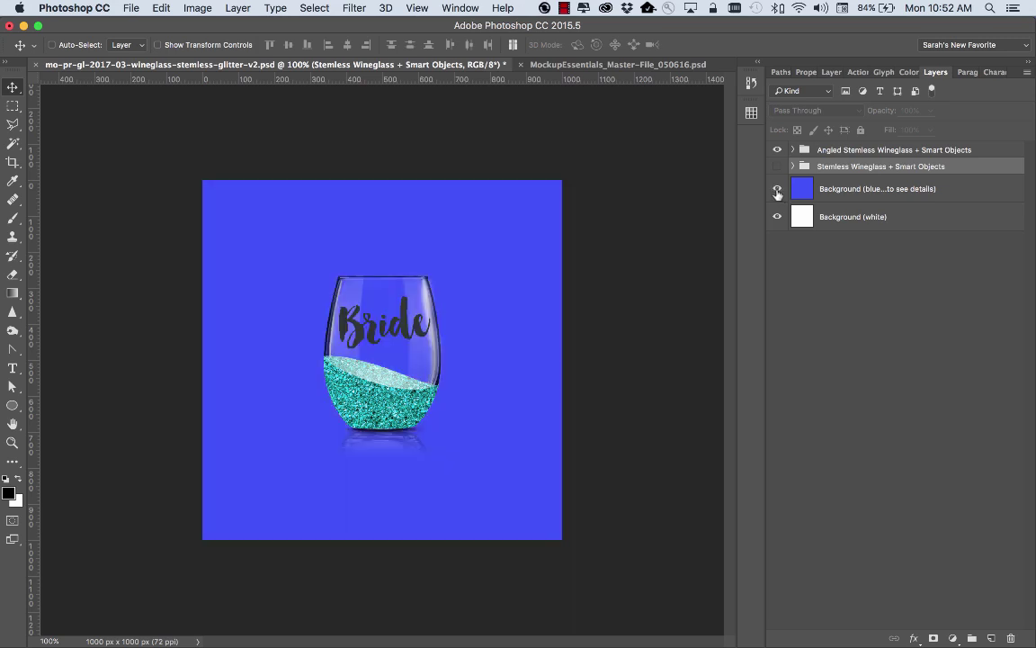
click(777, 189)
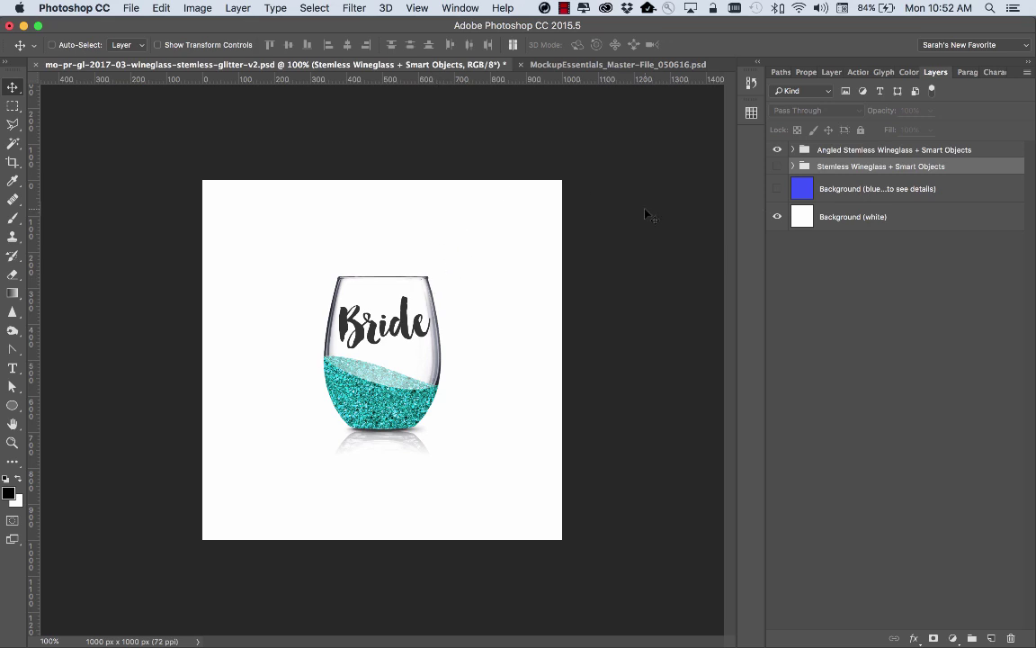
mouse_move(536, 219)
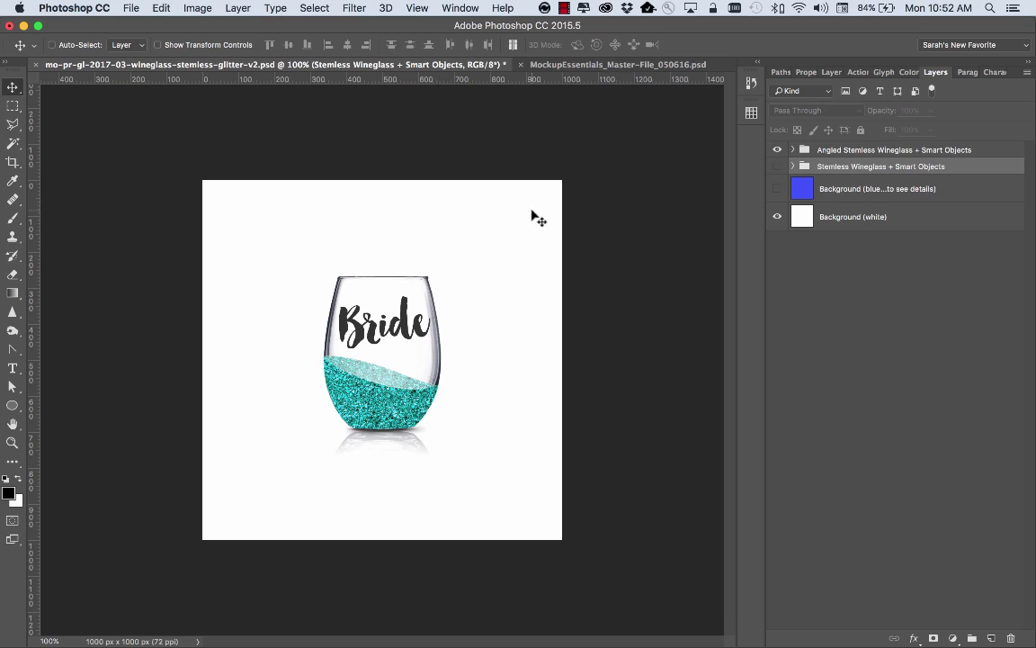
mouse_move(530, 213)
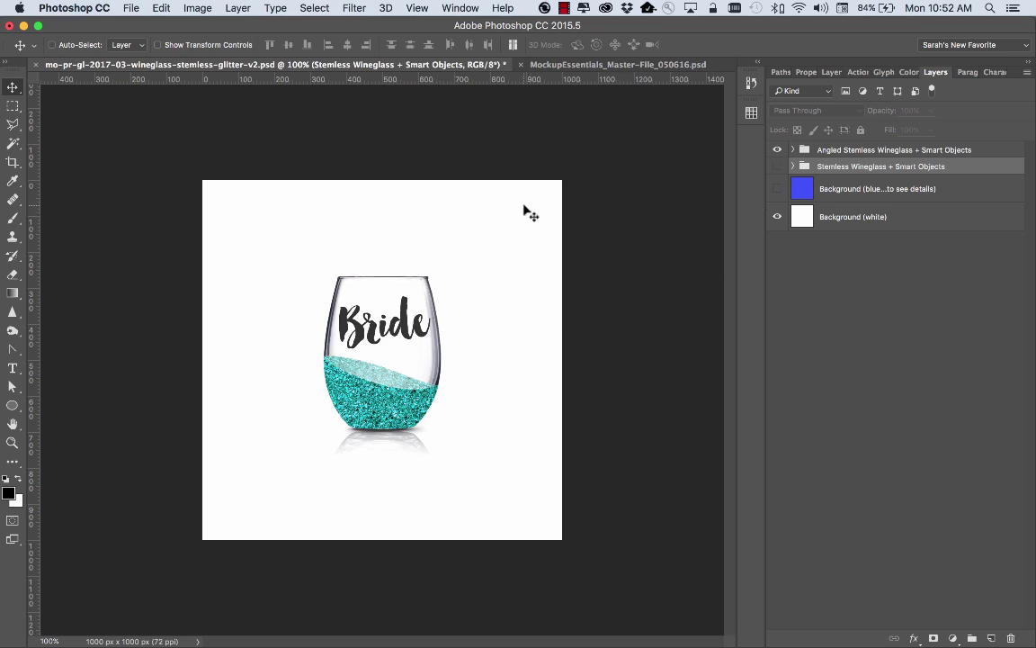
mouse_move(536, 208)
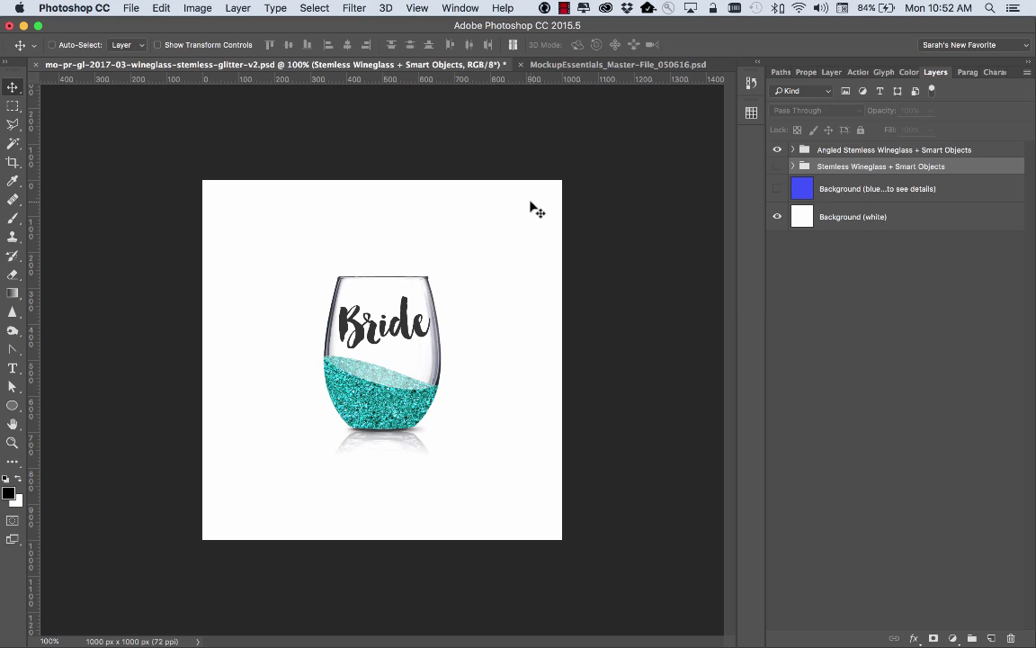
click(777, 150)
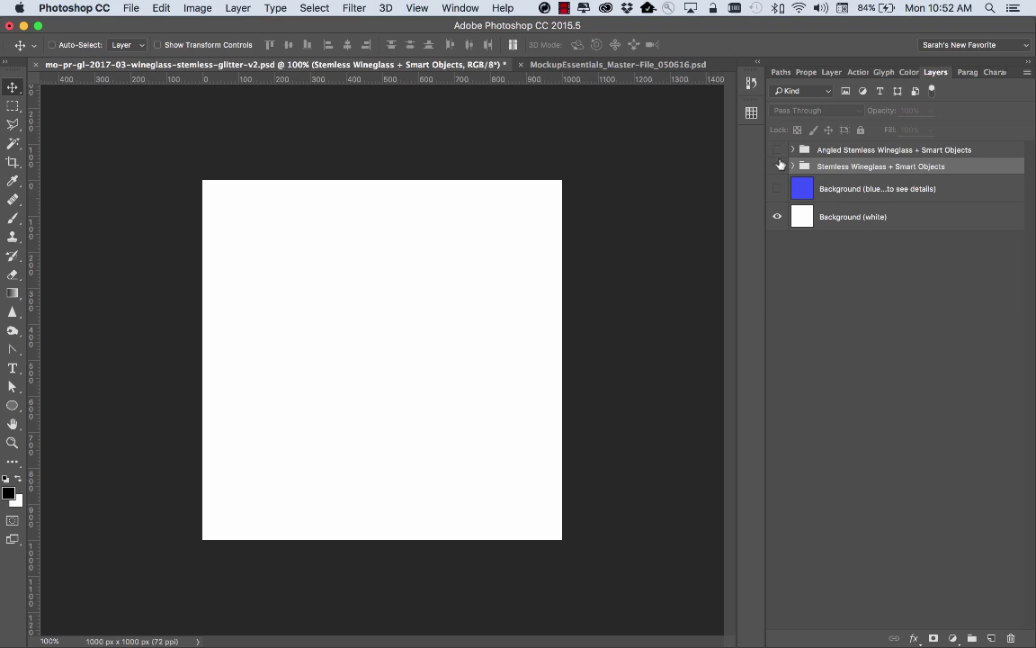
click(777, 166)
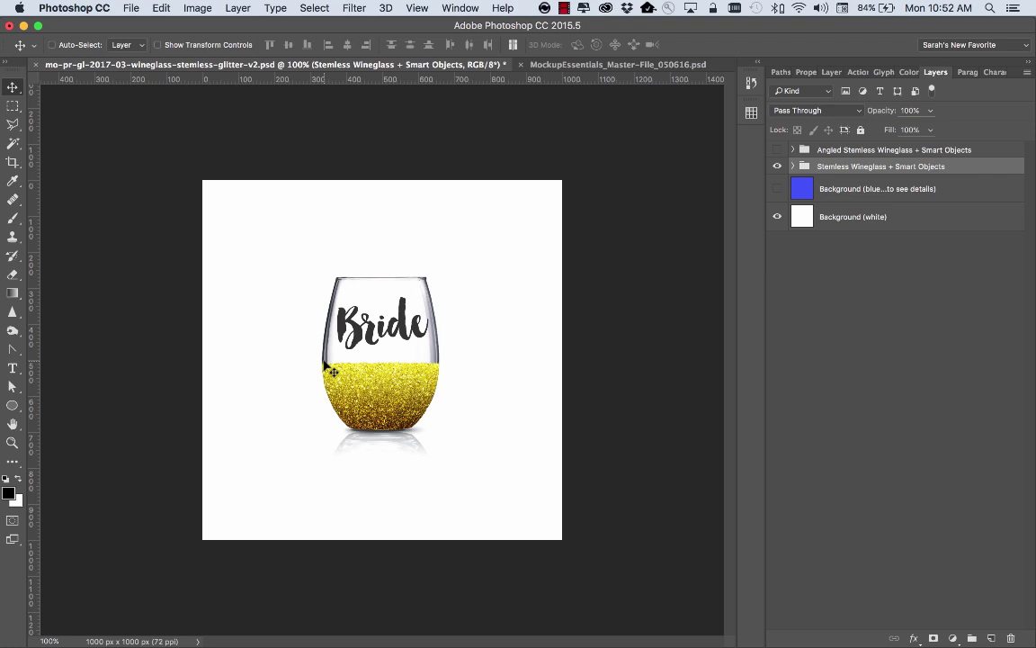
mouse_move(548, 94)
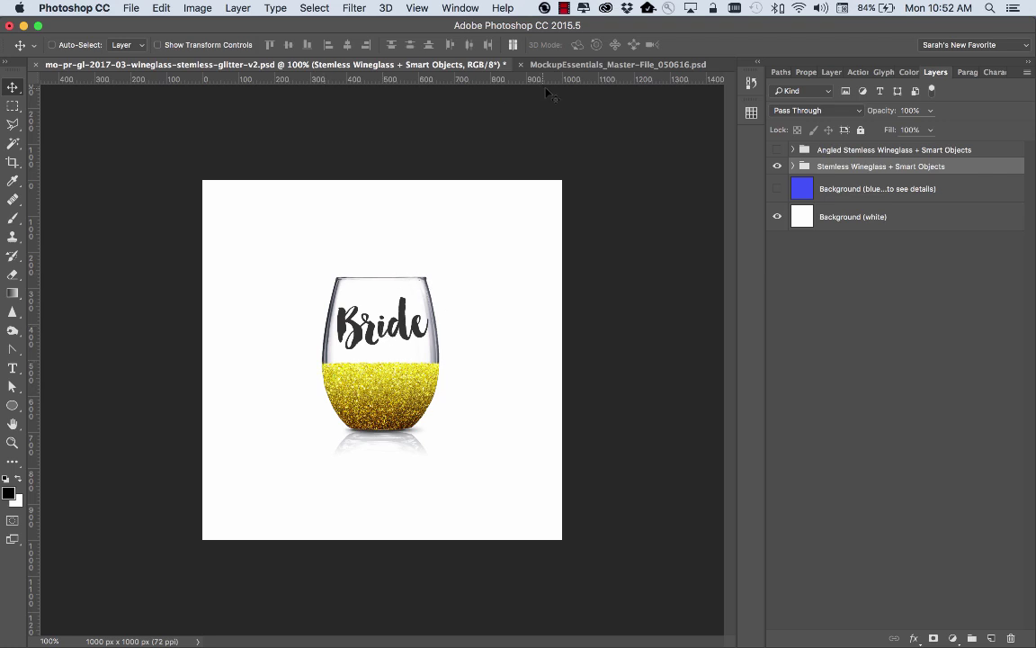
In the mockup master document, toggle the layouts and expand Layout 1 and its wineglass smart objects group
click(617, 65)
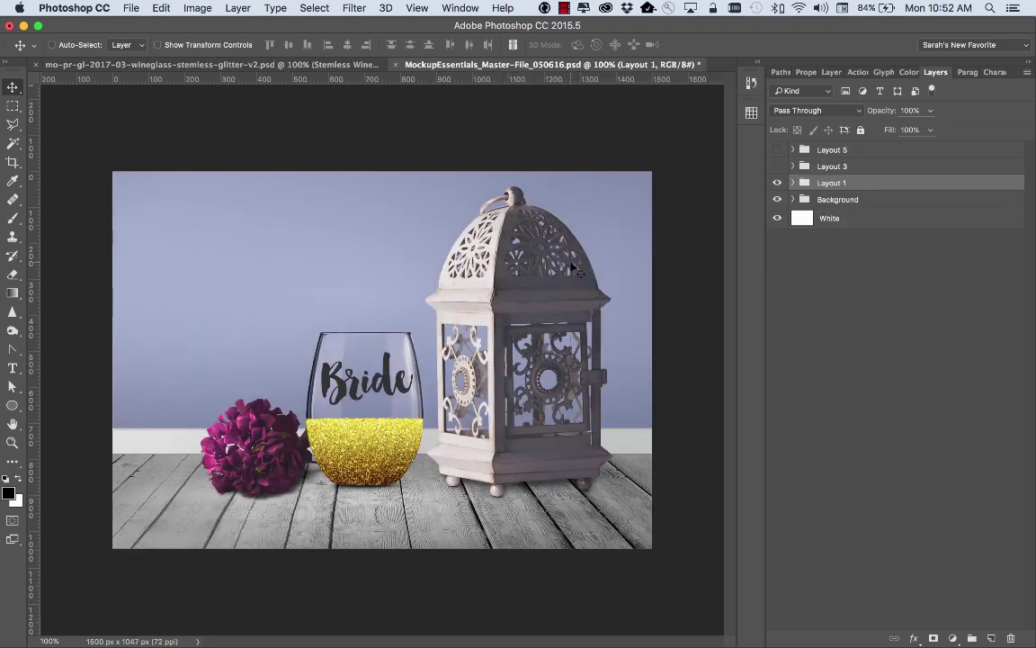
click(777, 184)
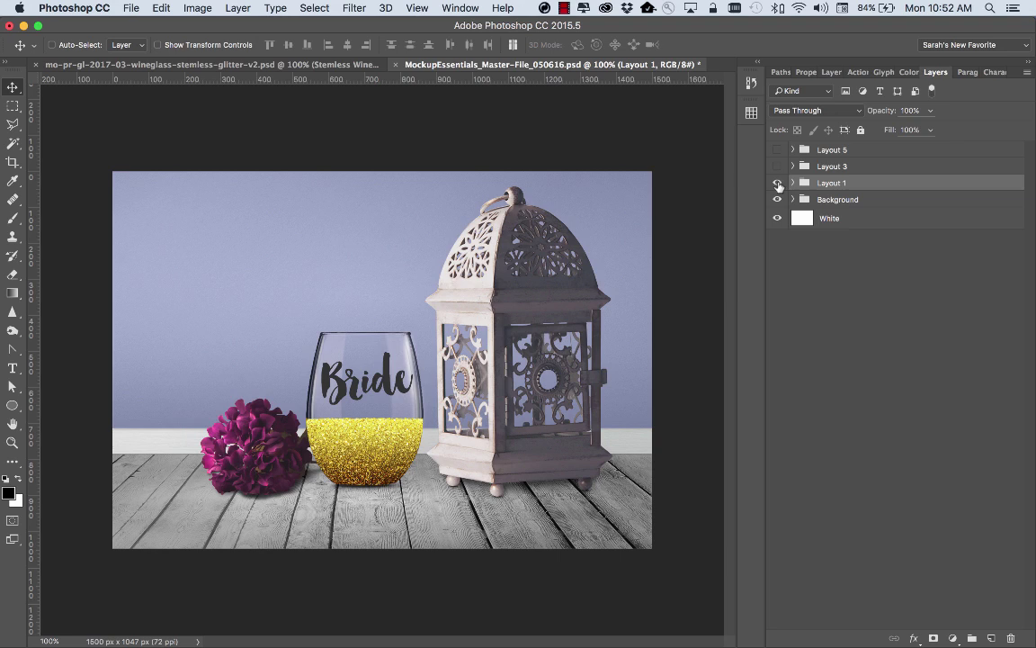
click(777, 183)
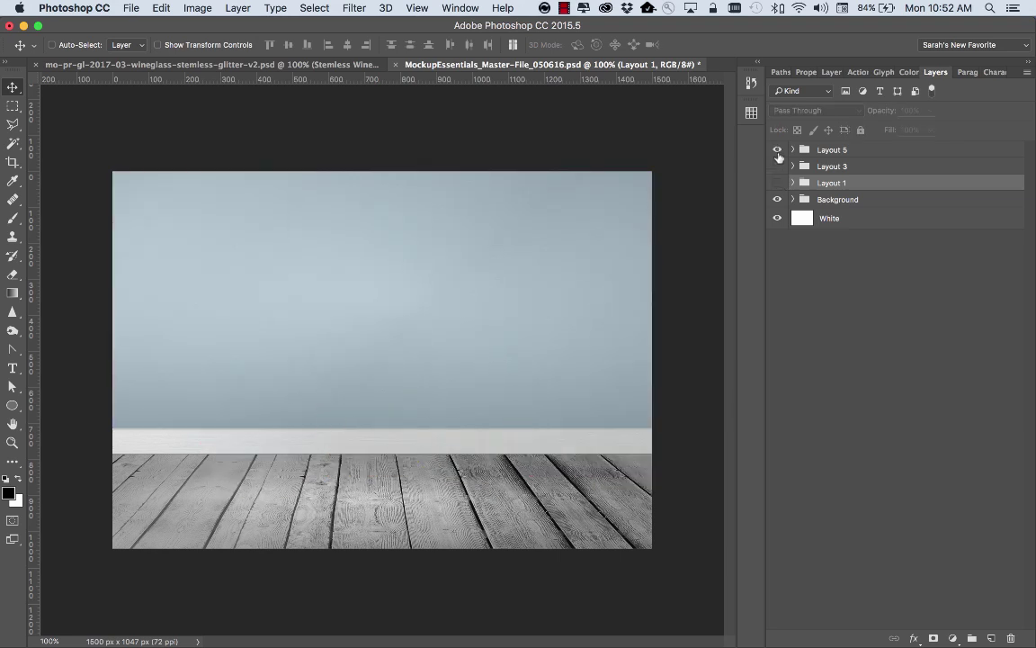
click(777, 149)
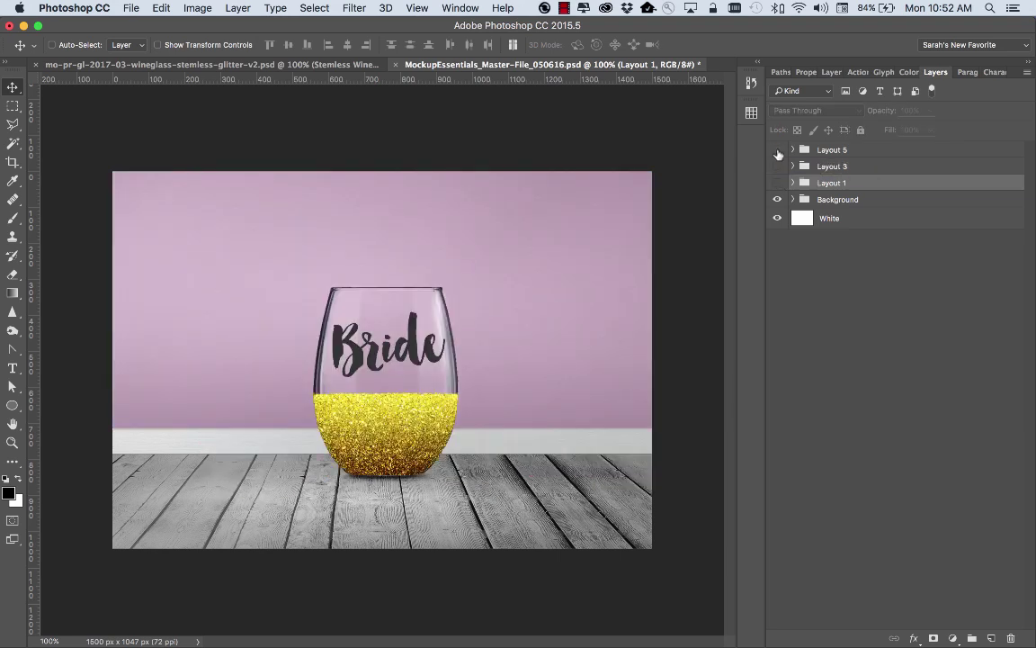
click(794, 183)
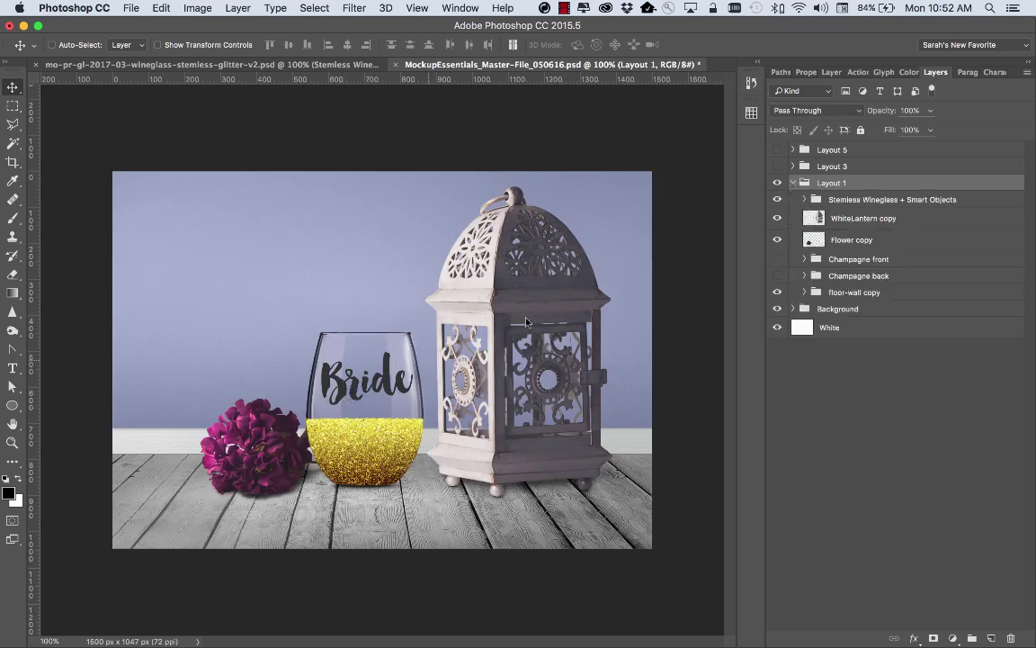
click(806, 198)
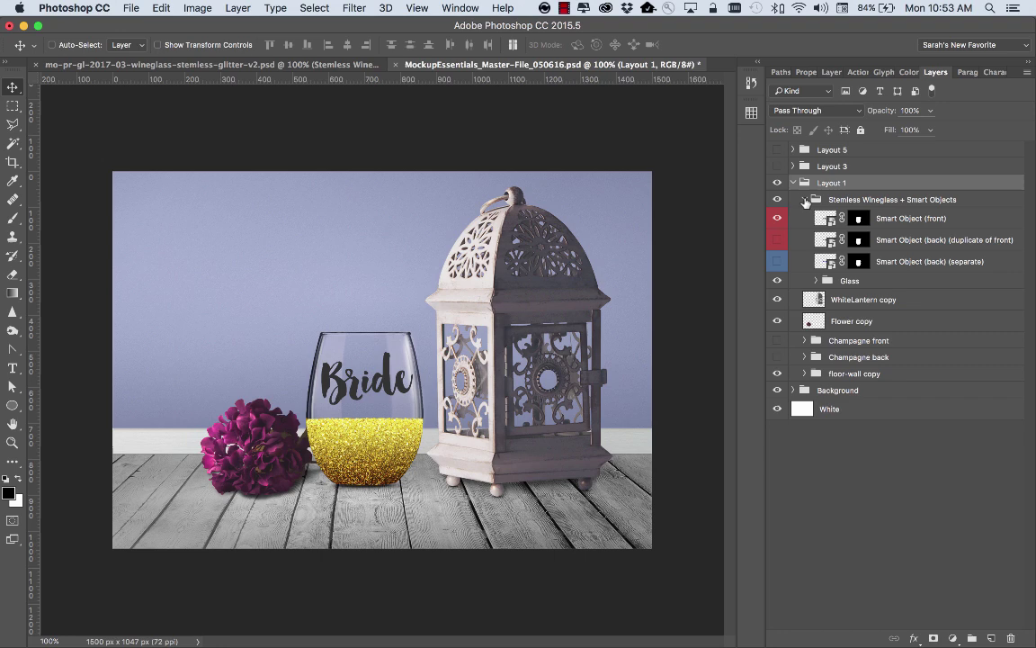
Edit the glass's front smart object so its script text reads Groom
double_click(858, 218)
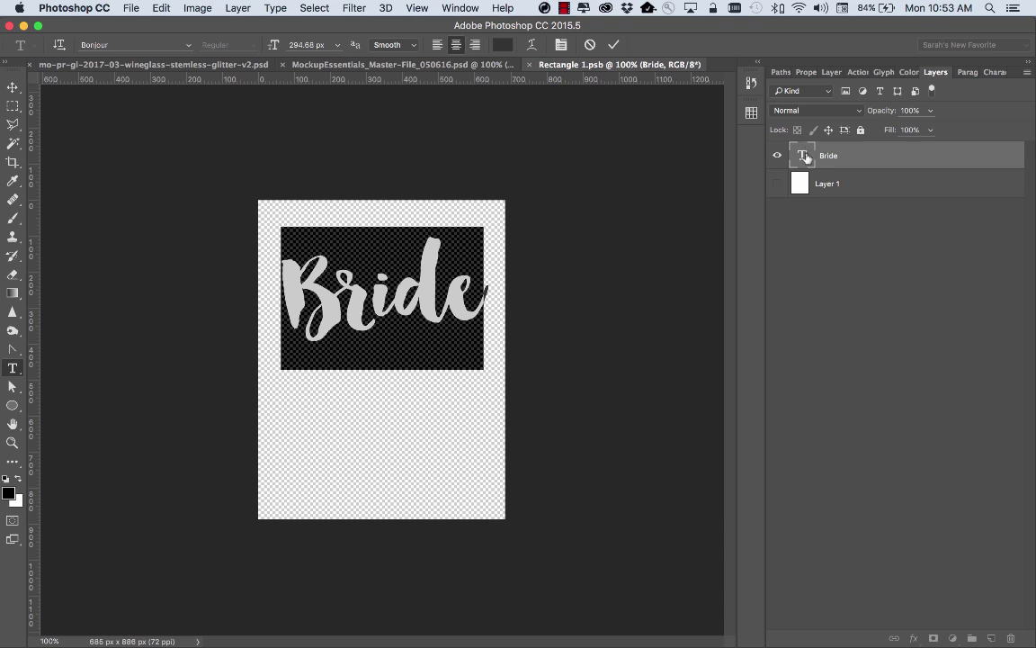
text(Groom)
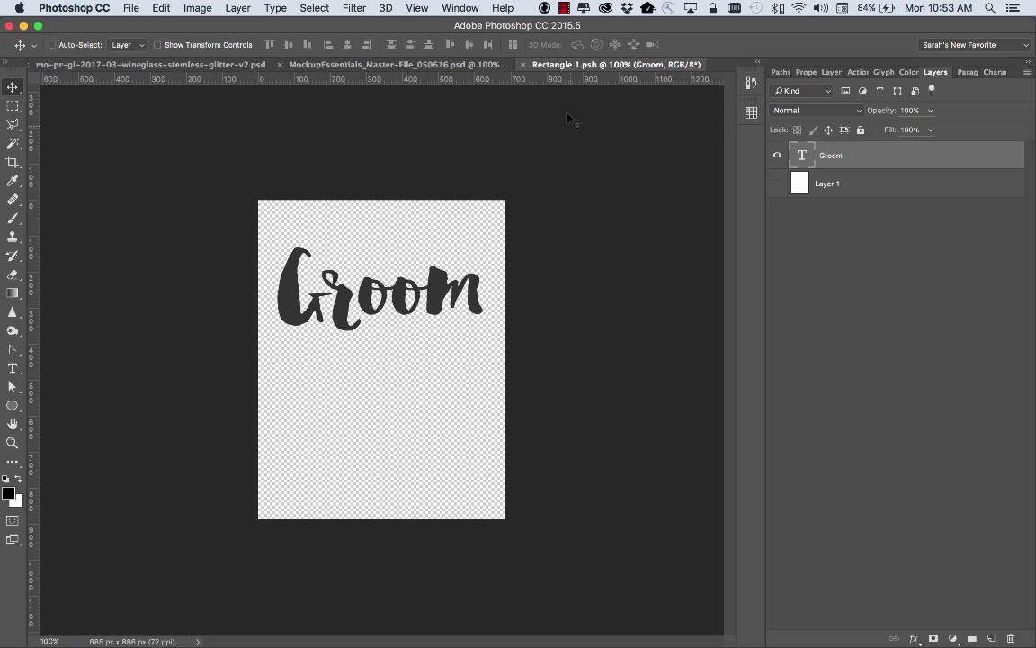
Commit the Groom text, collapse Layout 1 and switch layouts to show the Groom glass against the pink wall
click(395, 64)
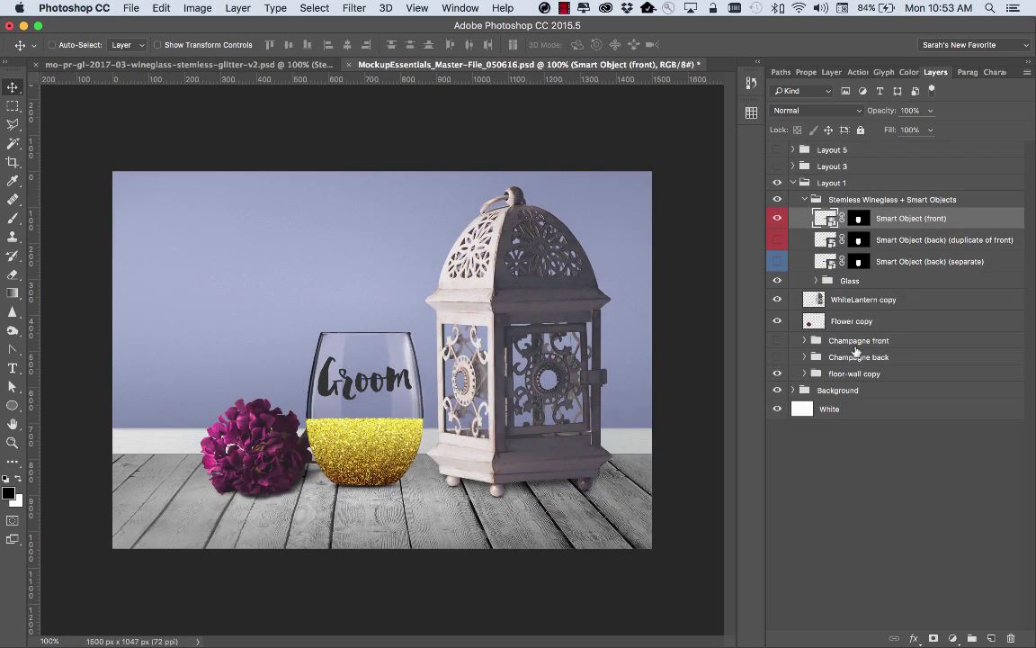
click(793, 184)
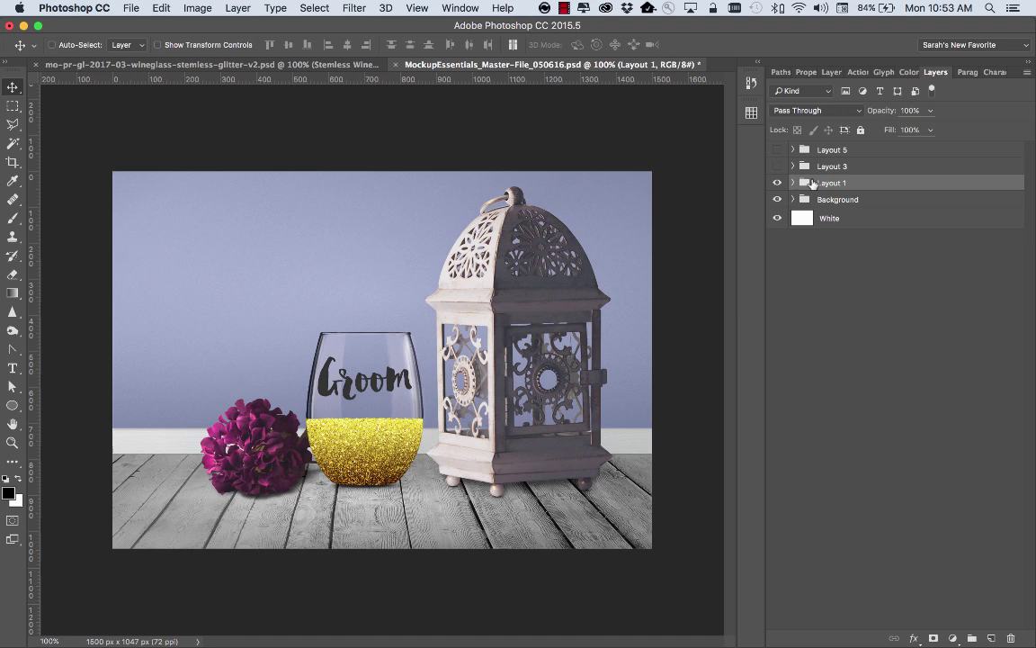
click(777, 184)
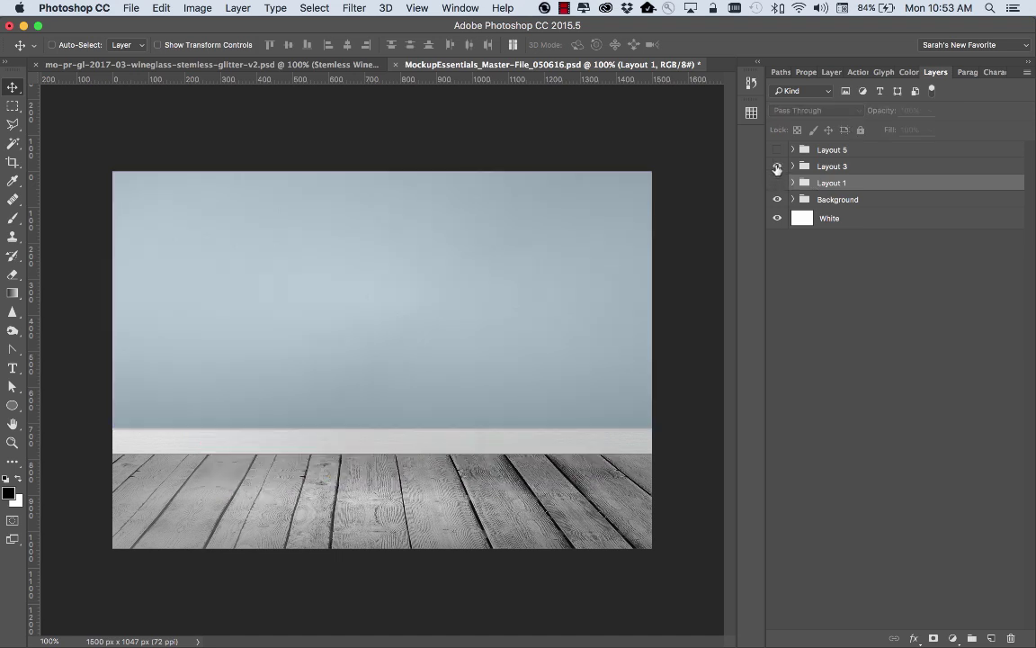
click(777, 165)
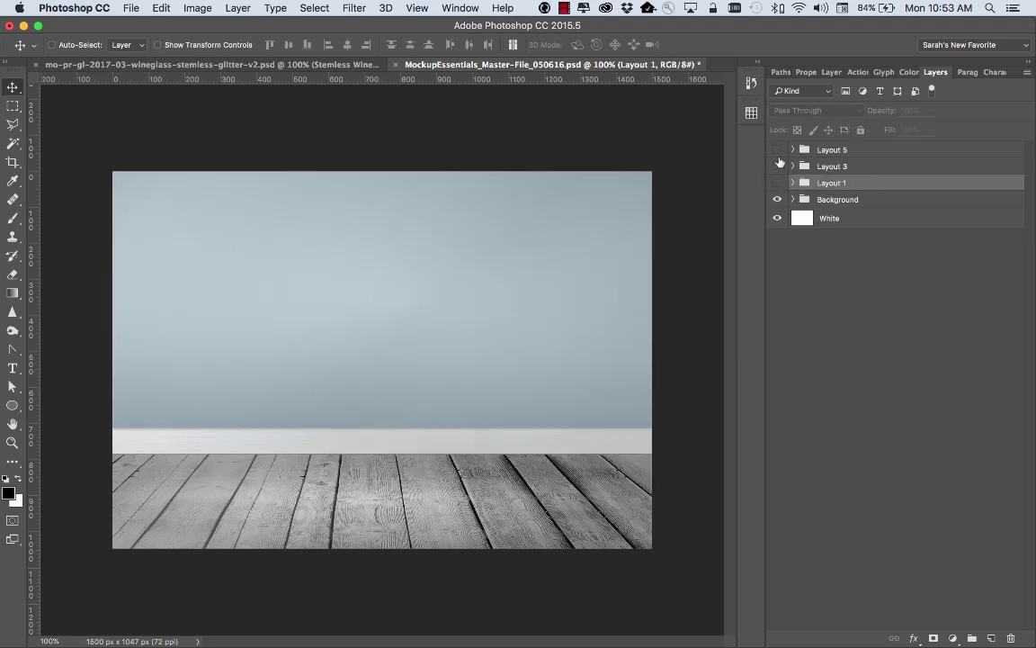
click(777, 150)
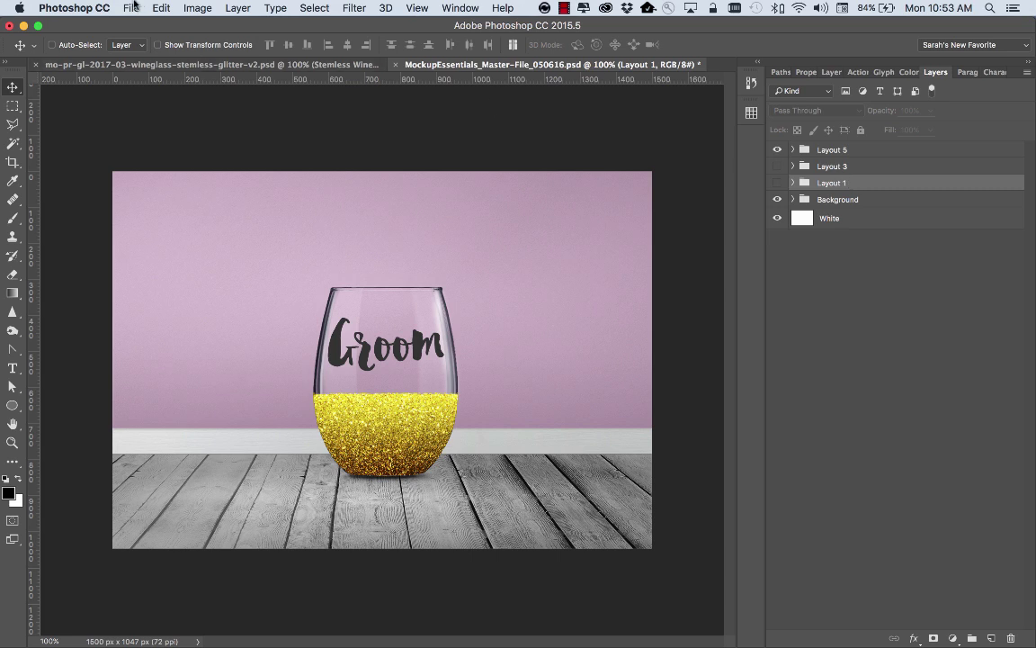
click(131, 7)
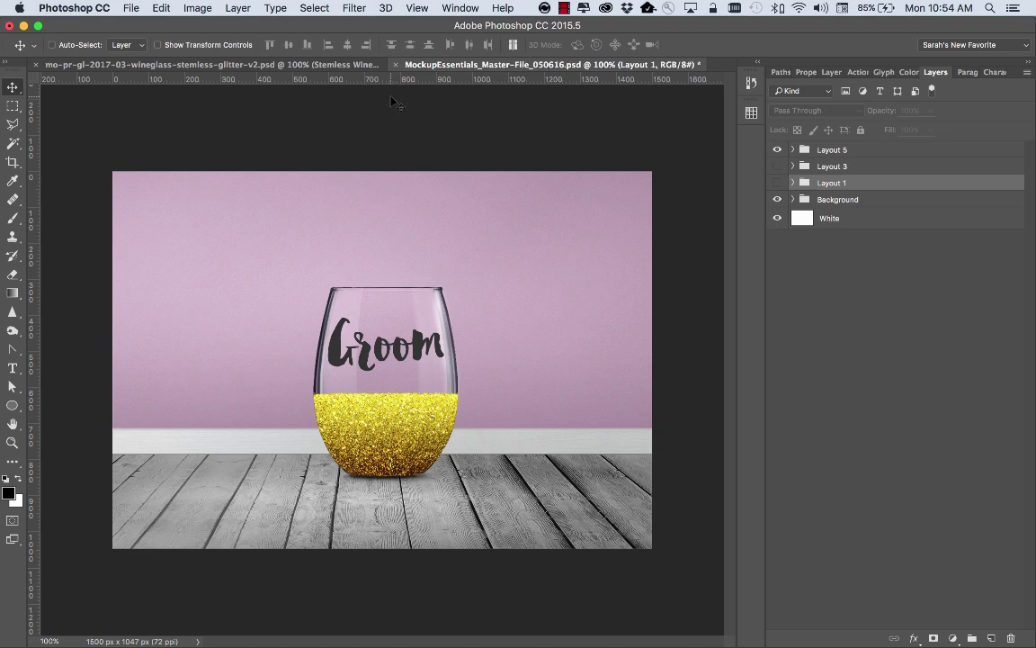
mouse_move(396, 68)
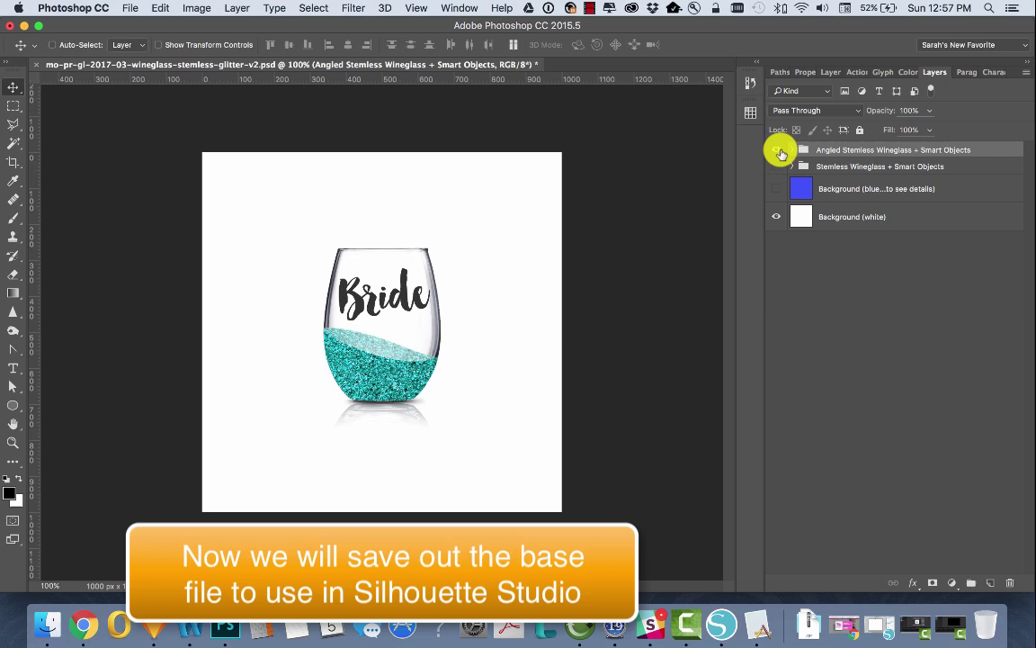
Hide the angled aqua Bride glass, show the upright stemless glass and hide its Bride text smart objects
click(777, 151)
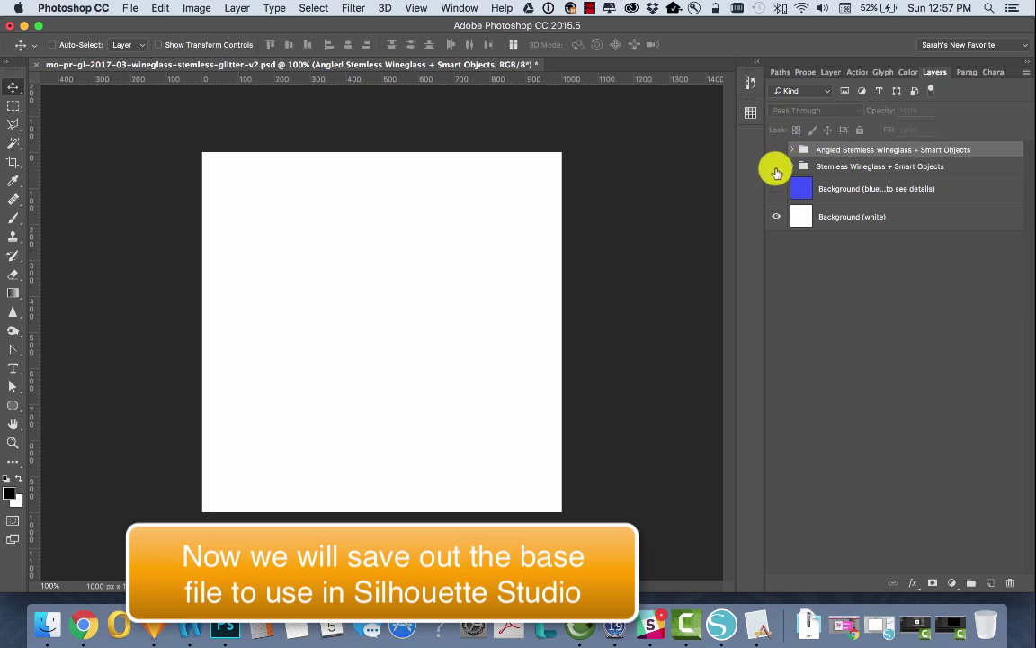
click(775, 149)
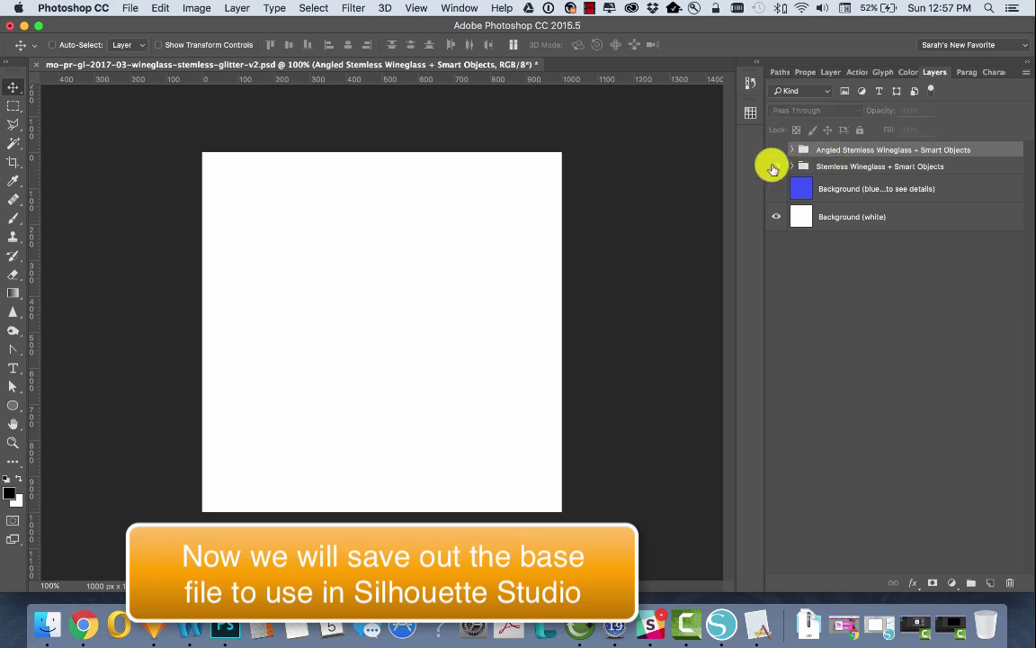
click(775, 166)
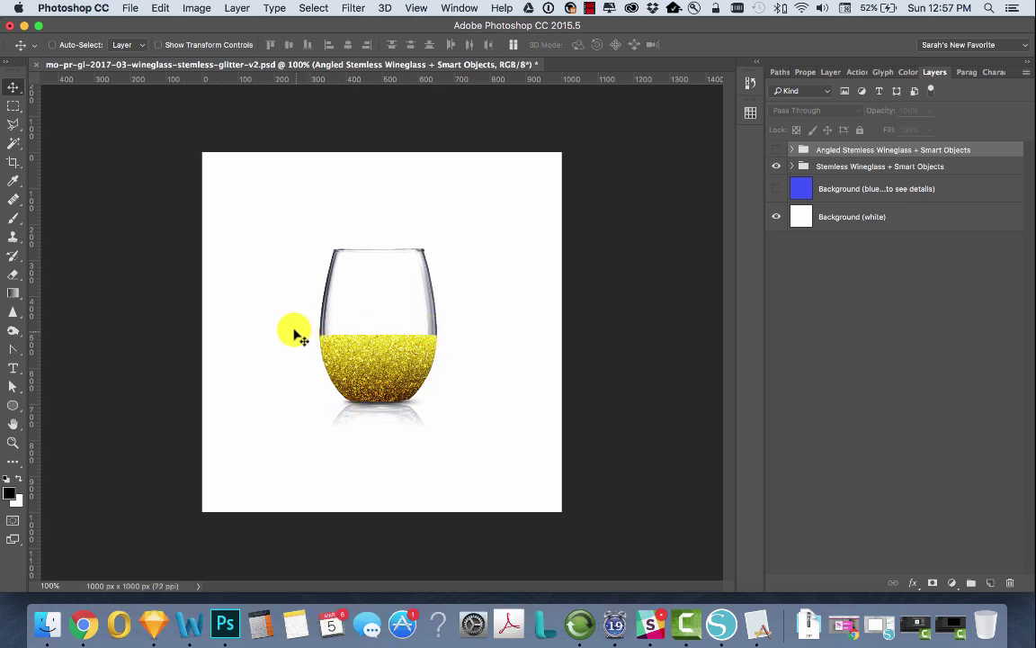
click(791, 165)
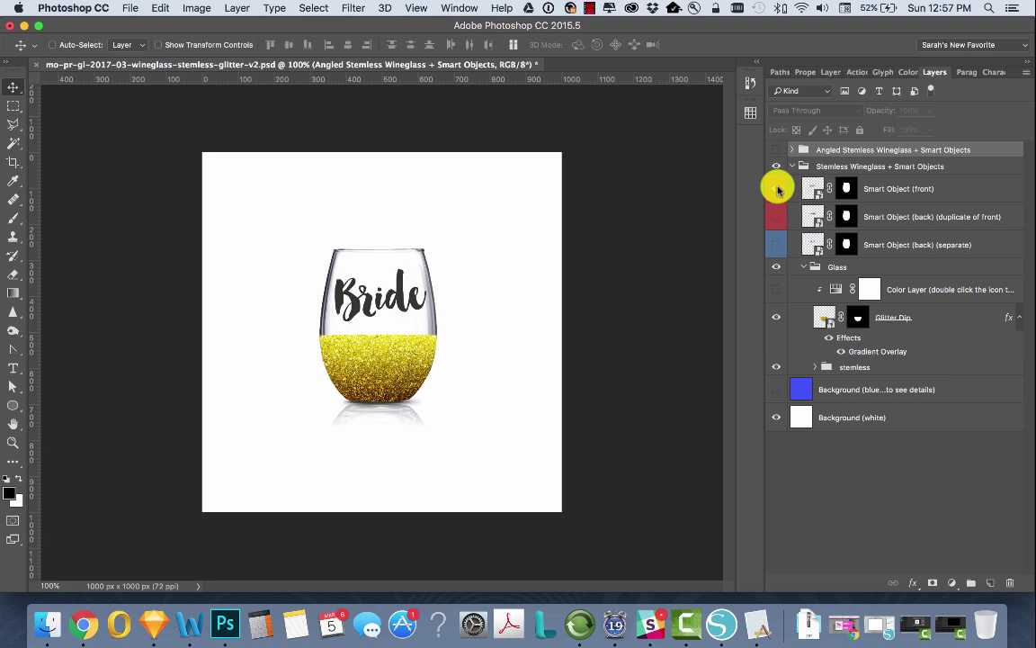
click(777, 189)
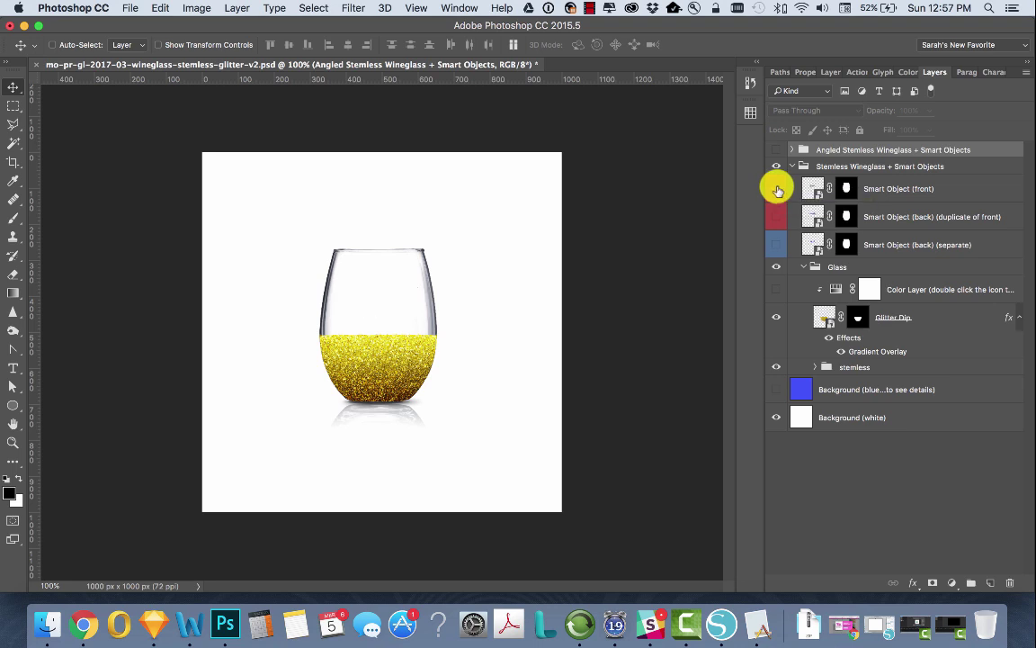
click(777, 189)
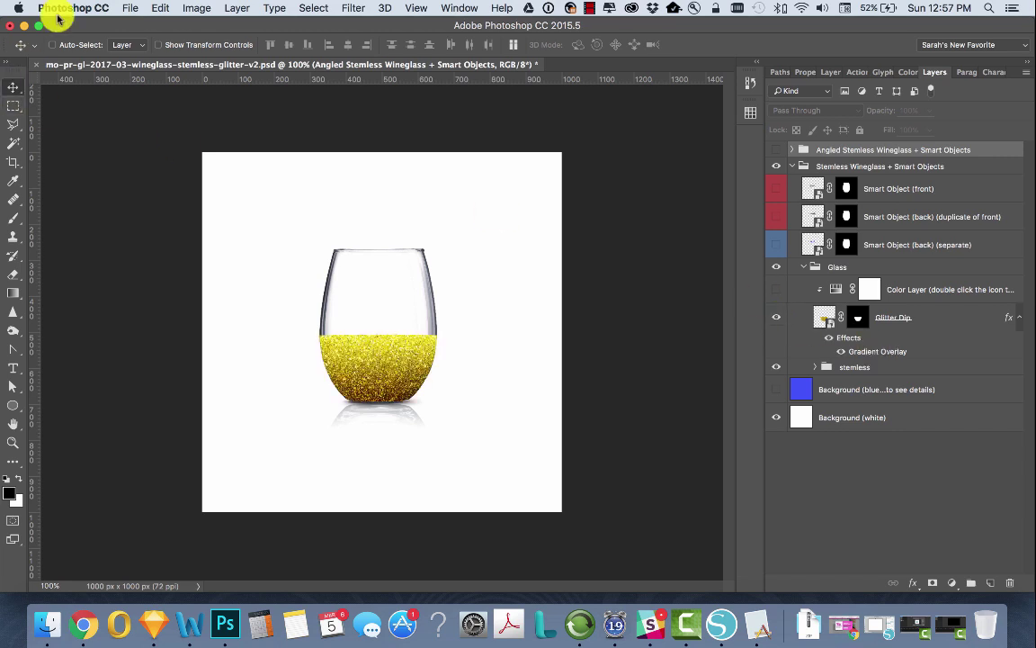
Save a PNG copy named plain-gold.png into the Desktop Blog Post folder
click(130, 7)
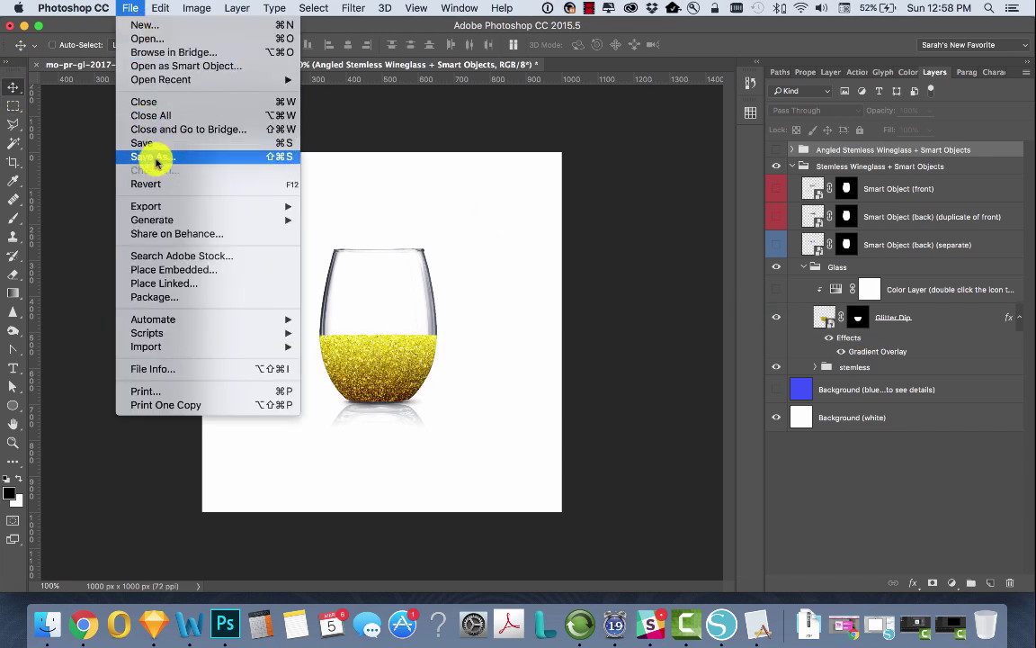
click(151, 156)
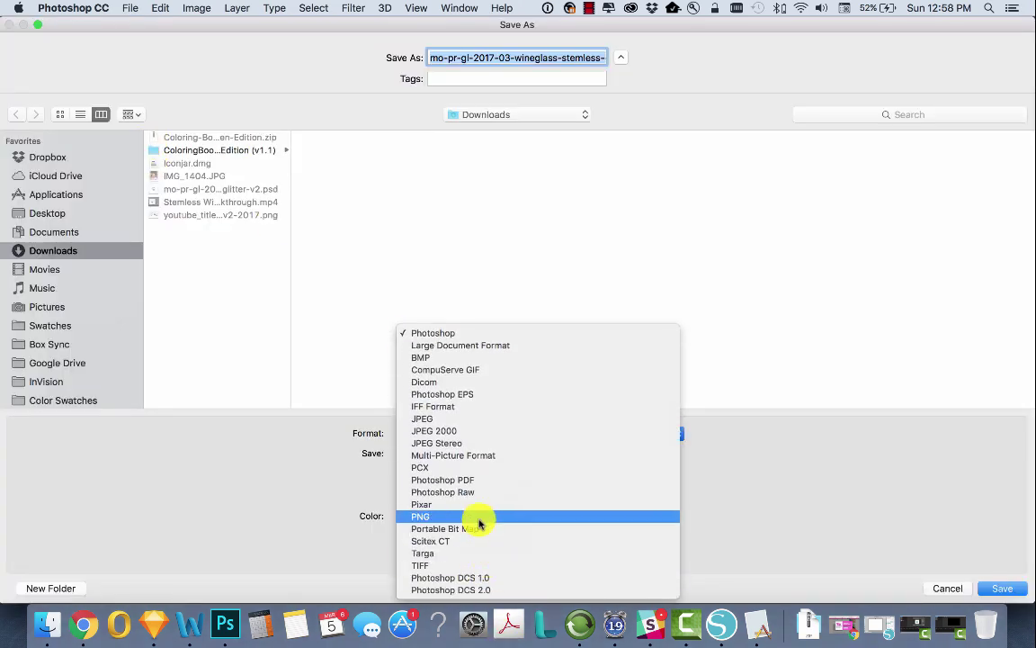
click(421, 514)
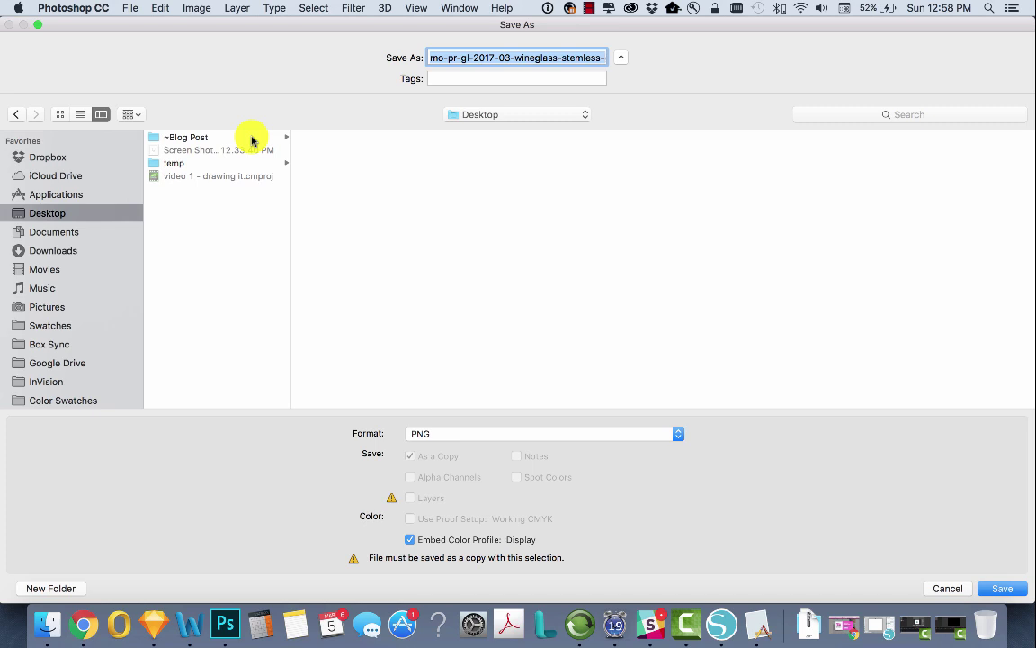
mouse_move(358, 137)
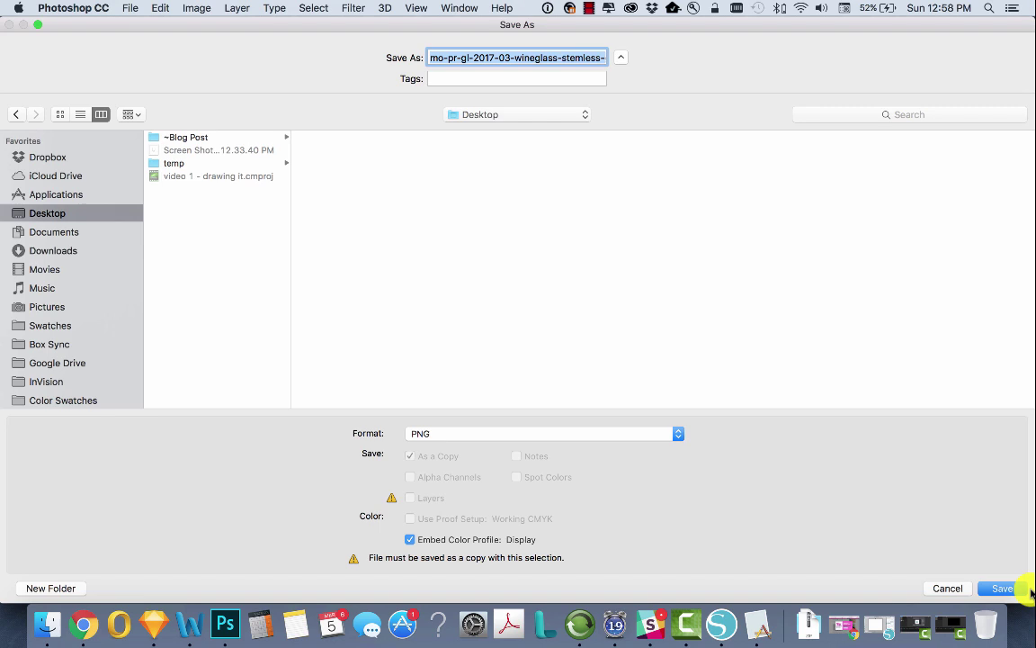
click(187, 137)
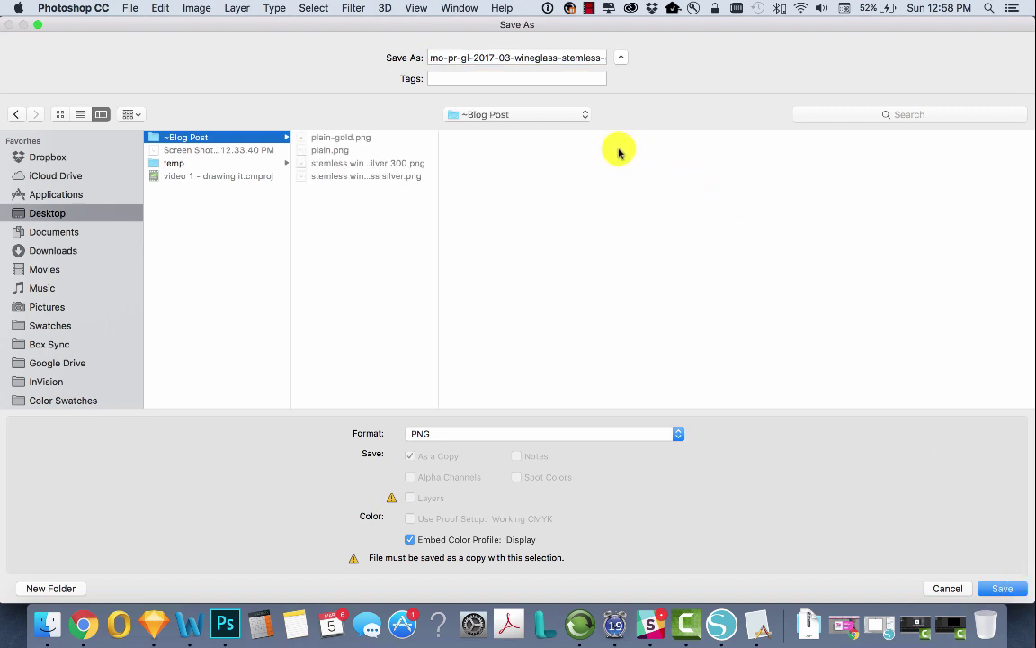
click(342, 137)
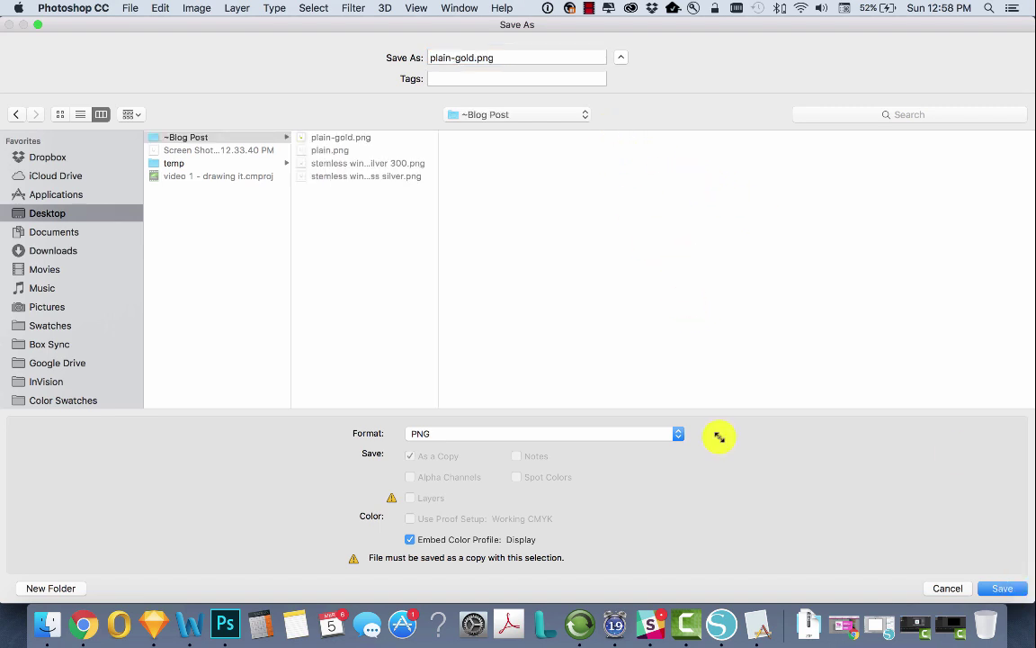
click(1002, 587)
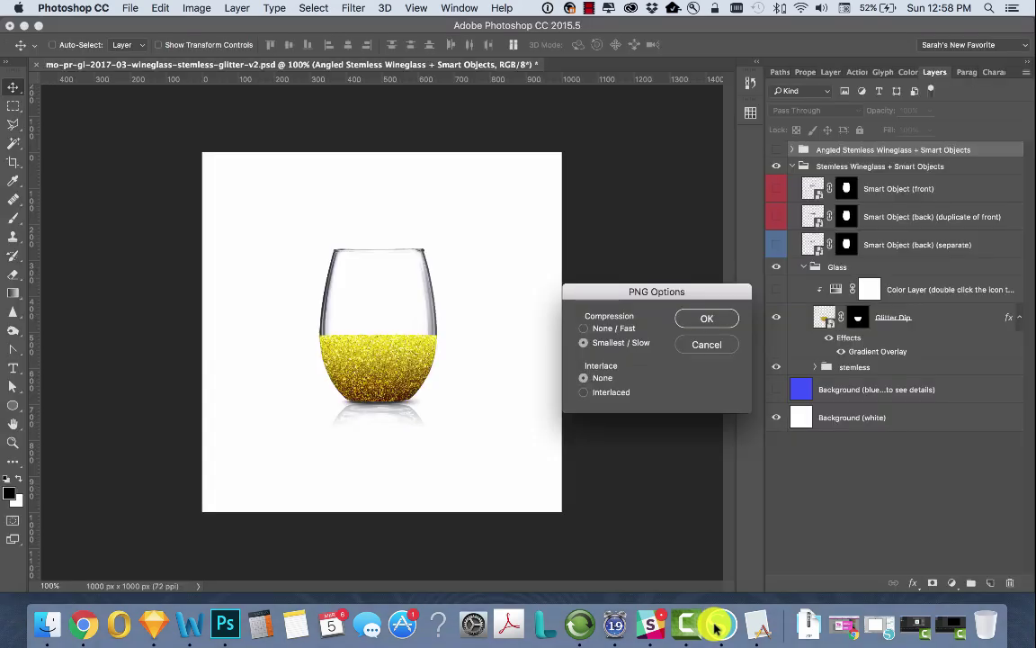
click(705, 318)
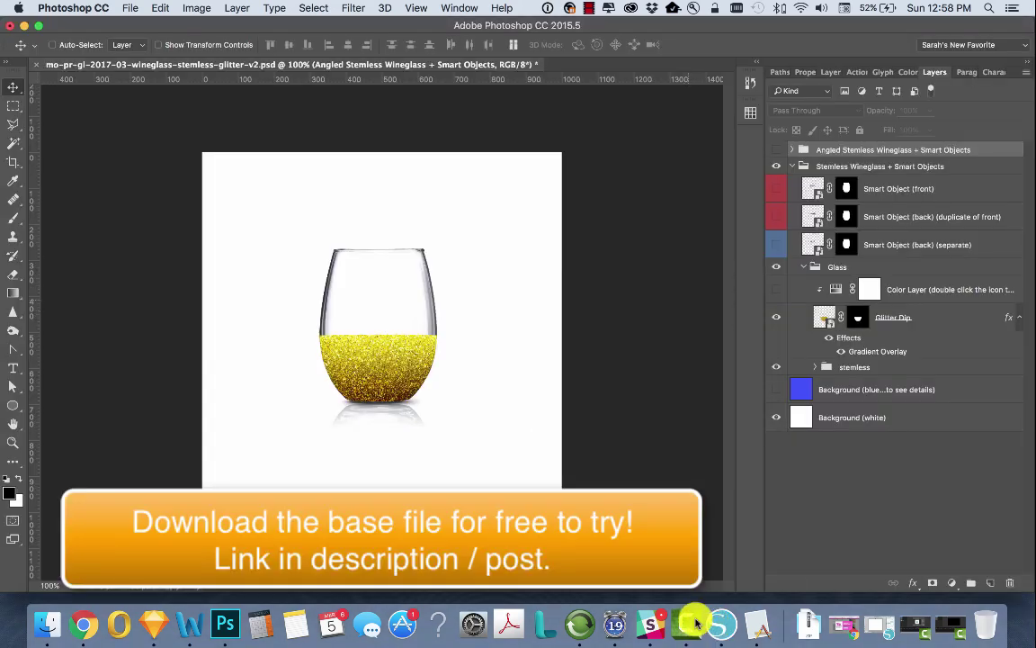
Switch to Silhouette Studio and open plain-gold.png from the Blog Post folder
click(749, 622)
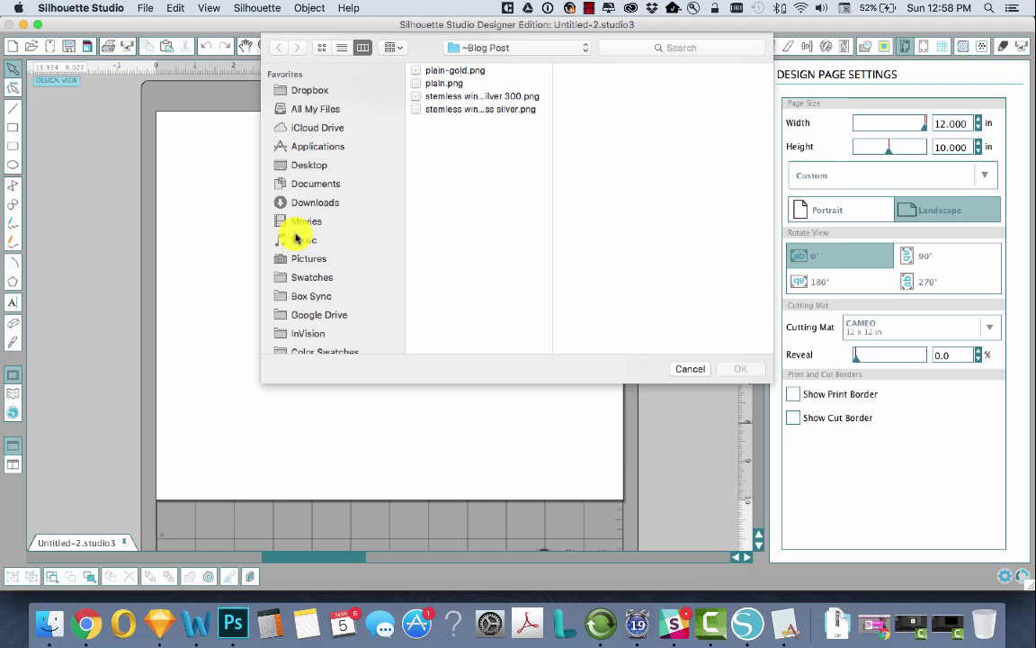
click(453, 70)
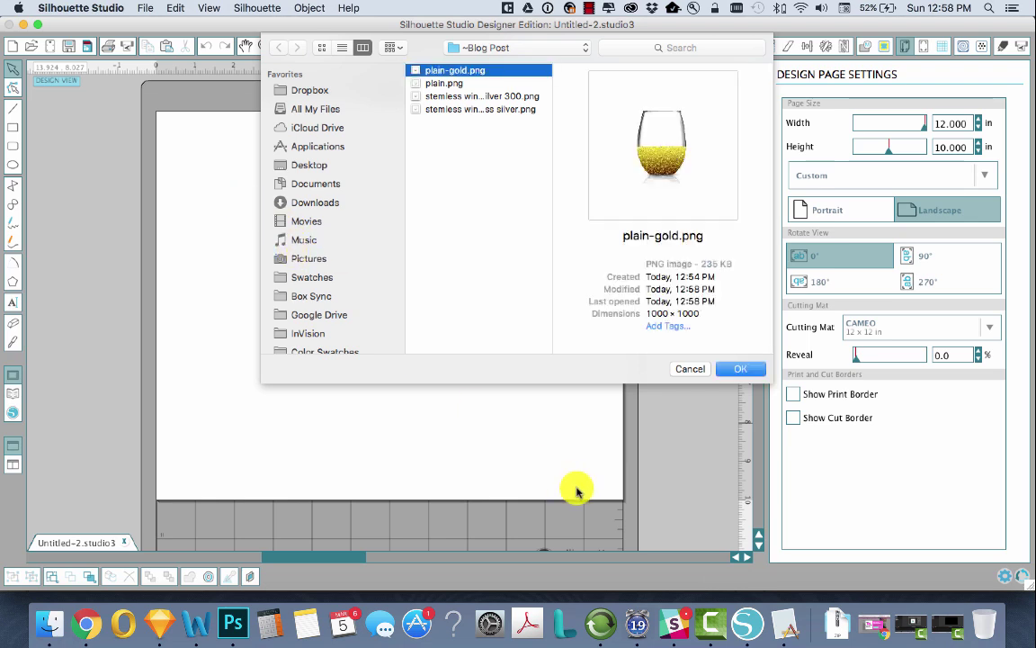
click(741, 369)
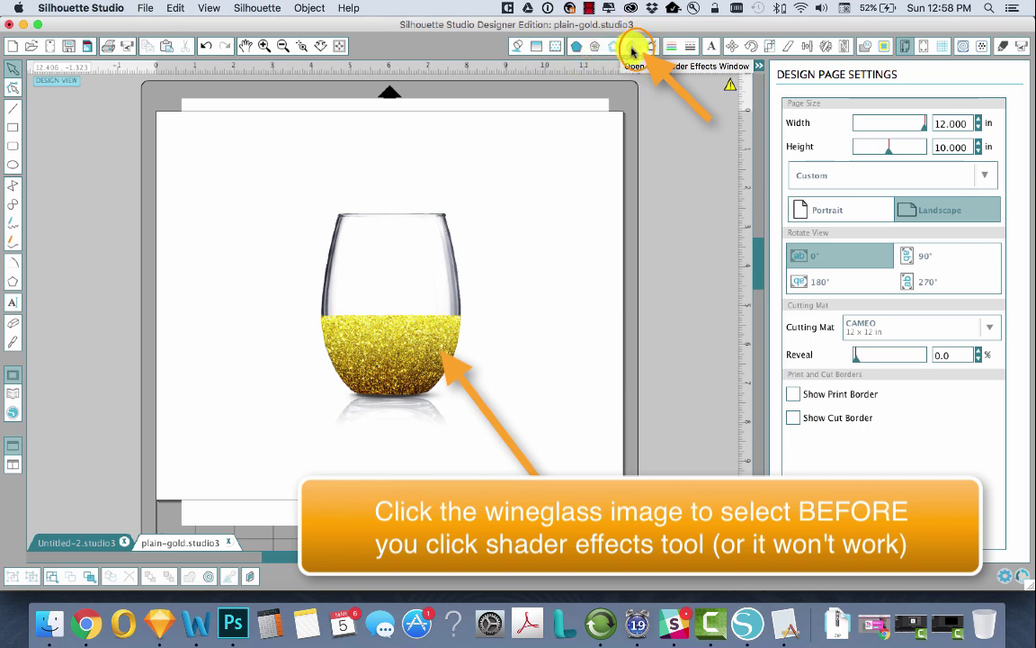
mouse_move(910, 189)
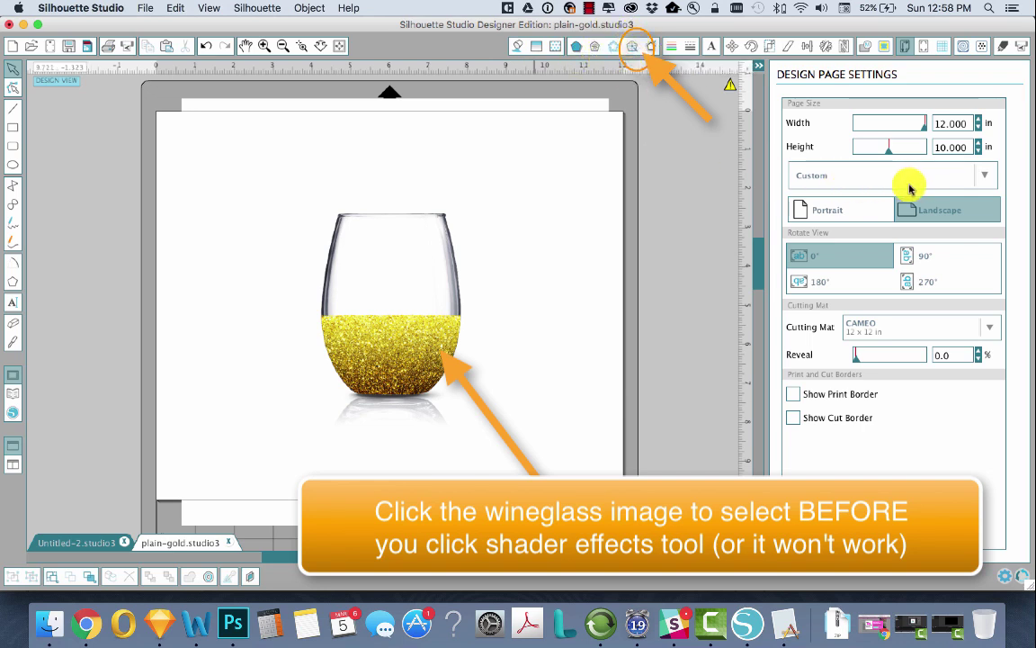
mouse_move(890, 207)
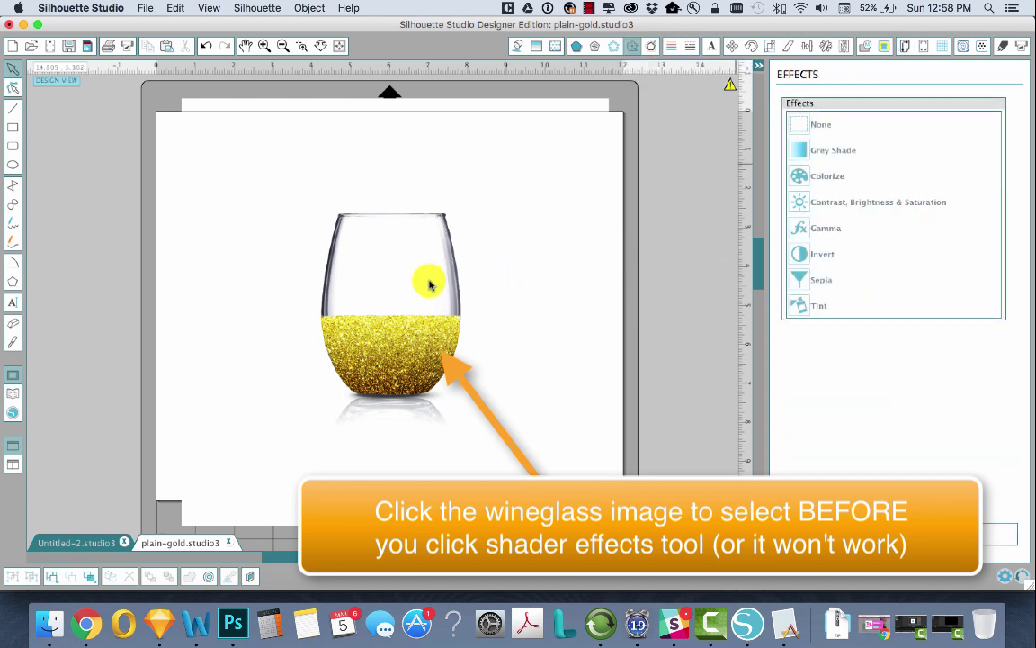
Colorize the wineglass image with hue 61.0 to turn the glitter purple
click(828, 176)
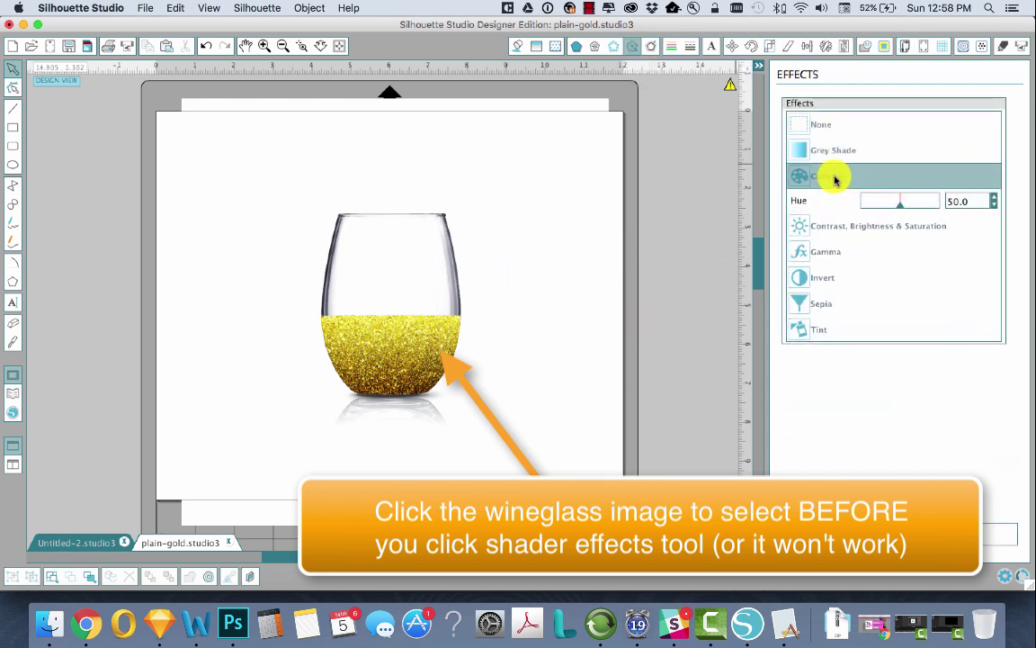
drag(899, 202, 914, 201)
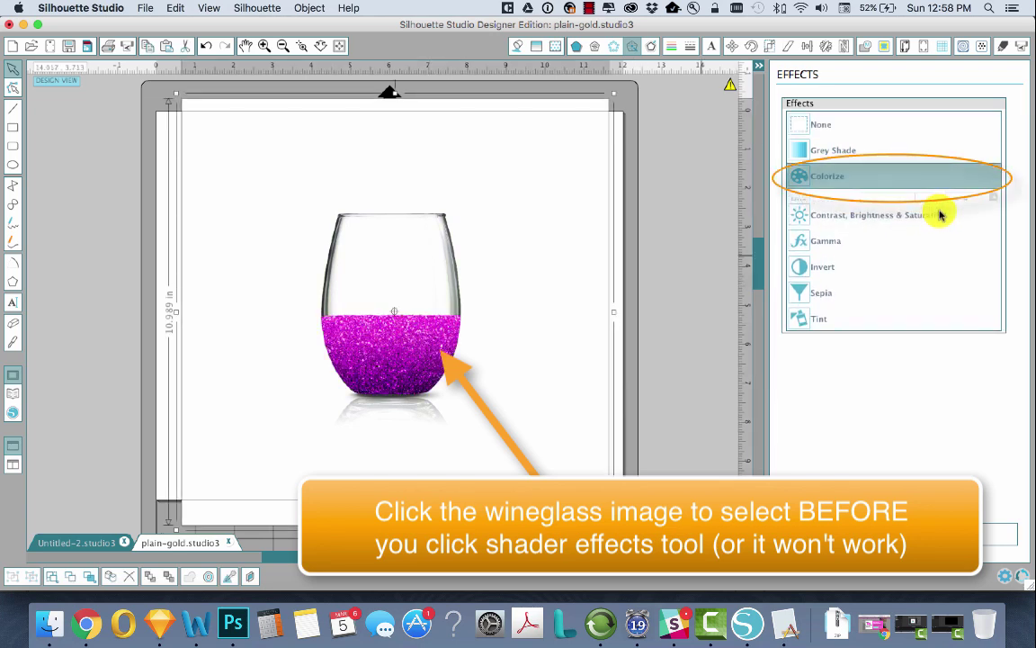
click(828, 177)
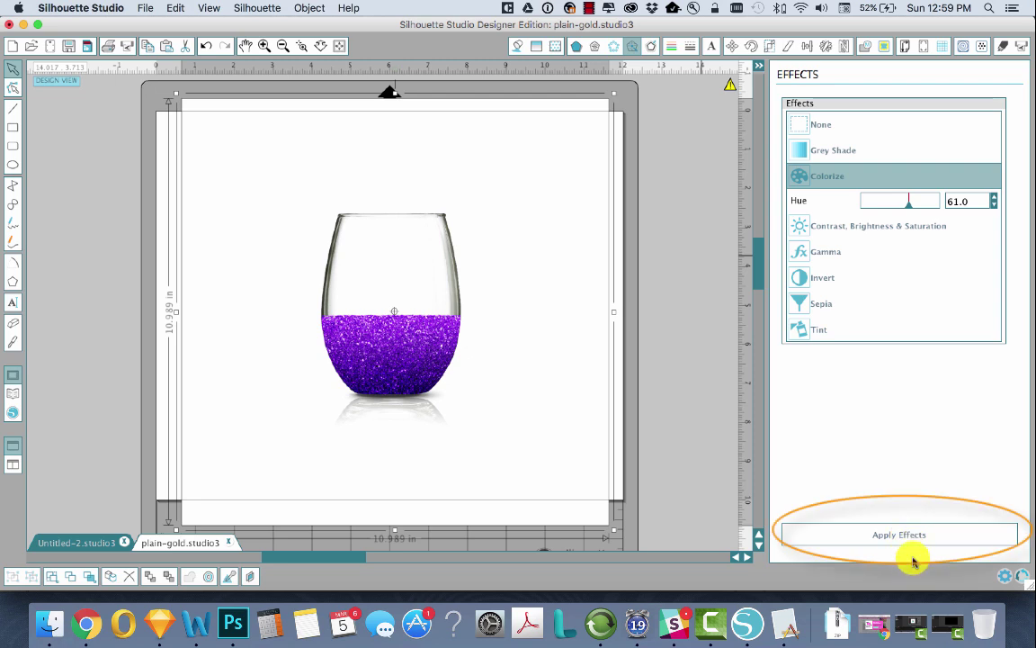
mouse_move(878, 206)
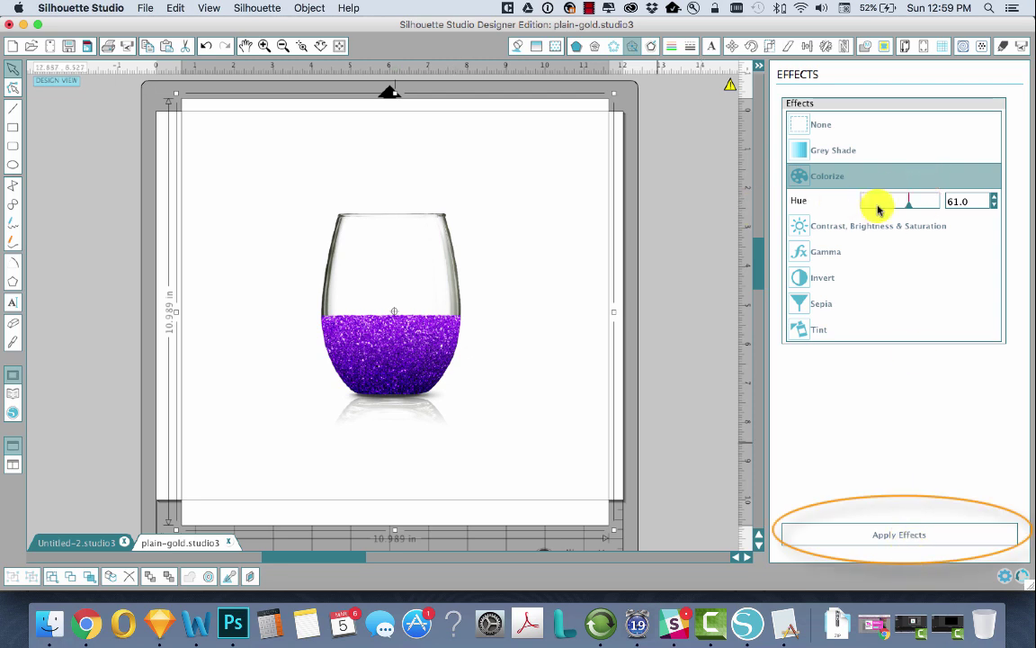
Apply the purple hue and leave contrast, brightness and saturation at 0.0
click(820, 124)
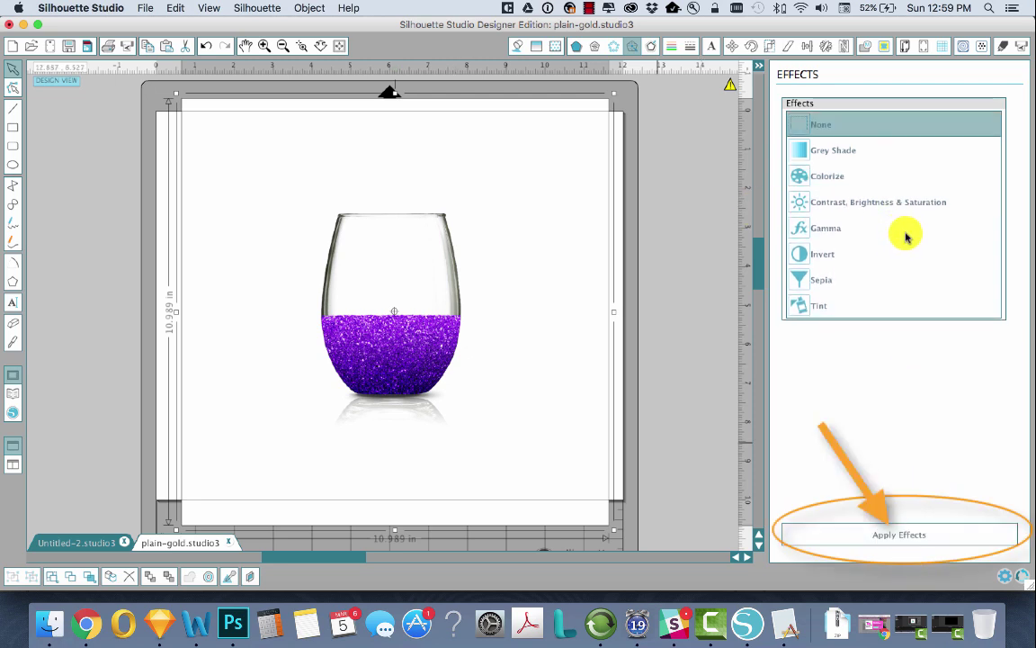
click(878, 202)
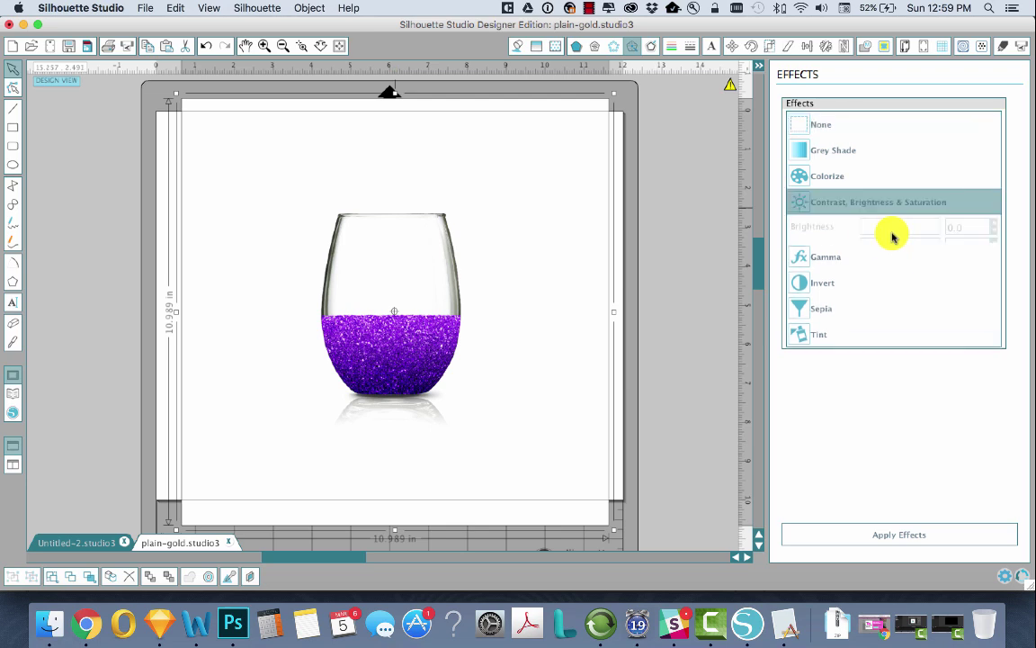
click(878, 202)
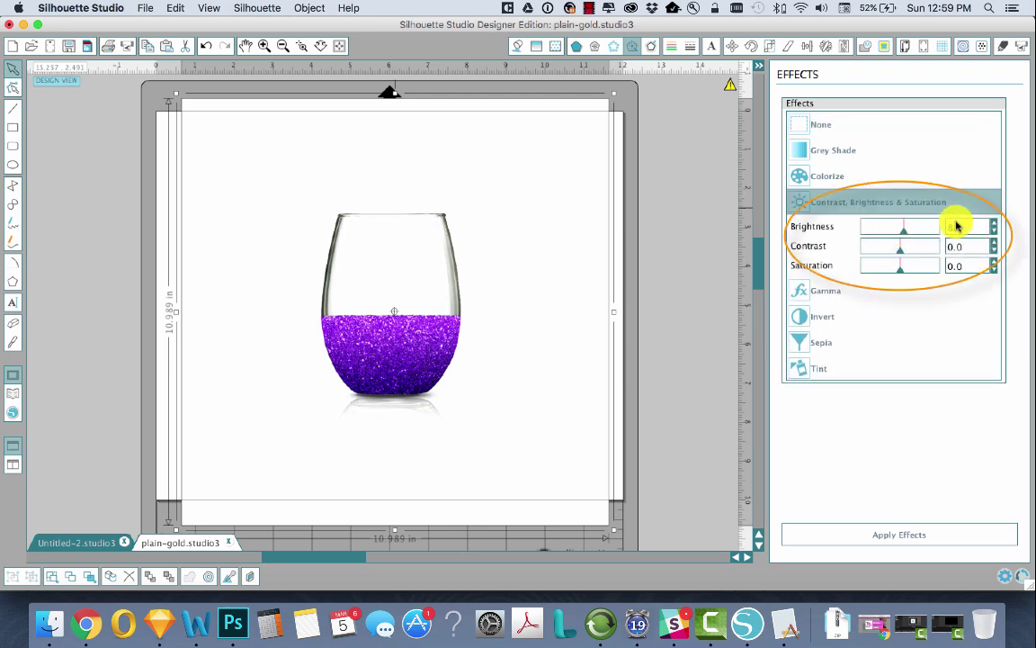
drag(903, 226, 889, 227)
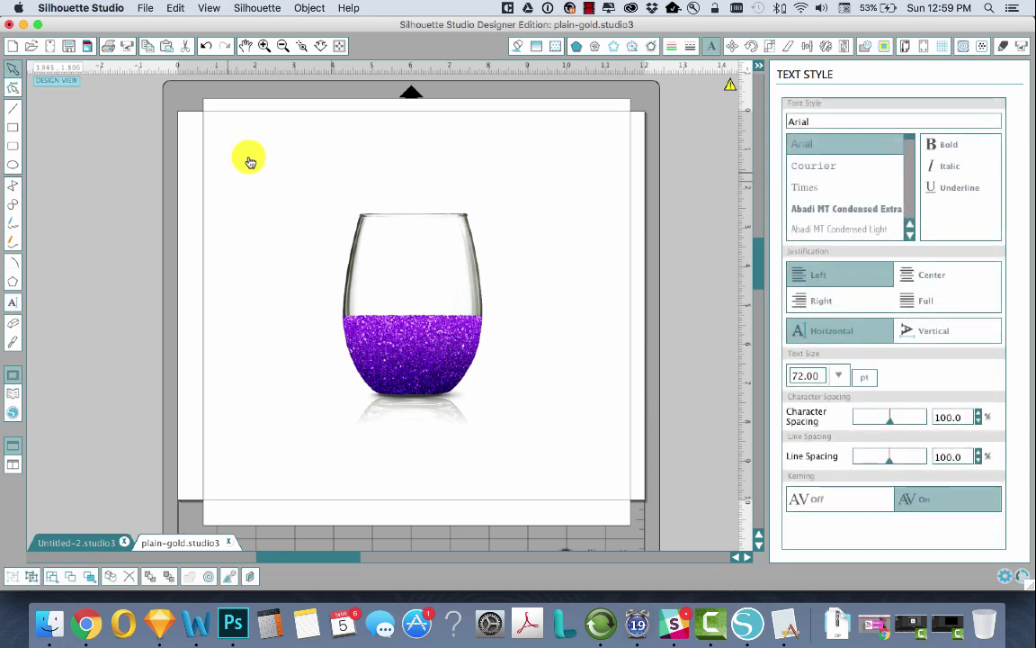
Add a 'Bride' text block set in the Blooming Elegant script font
text(Br)
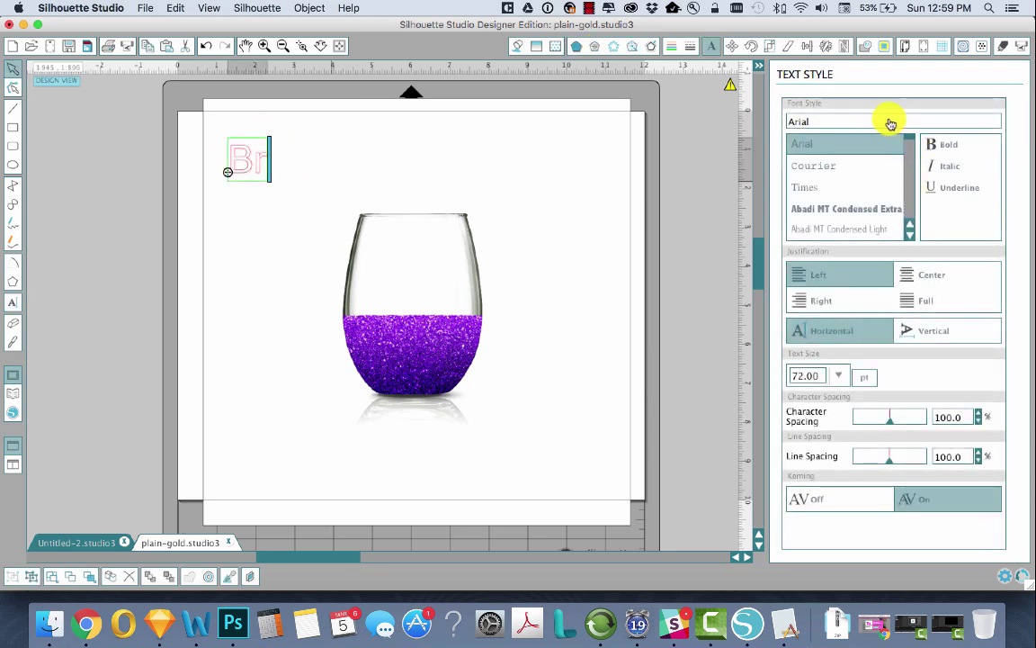
text(ide)
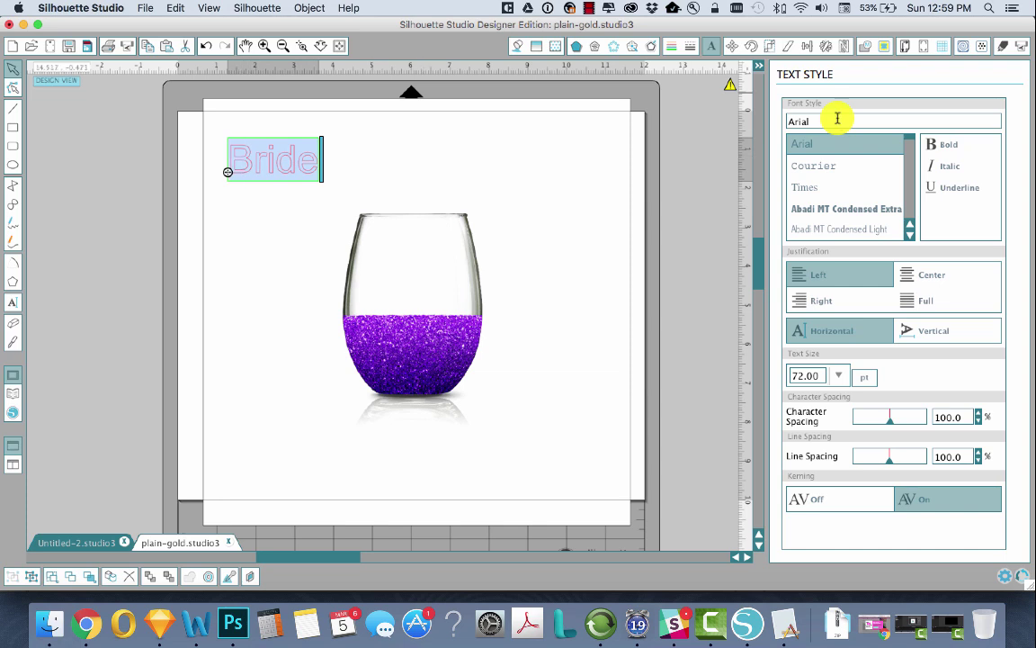
text(baghdad)
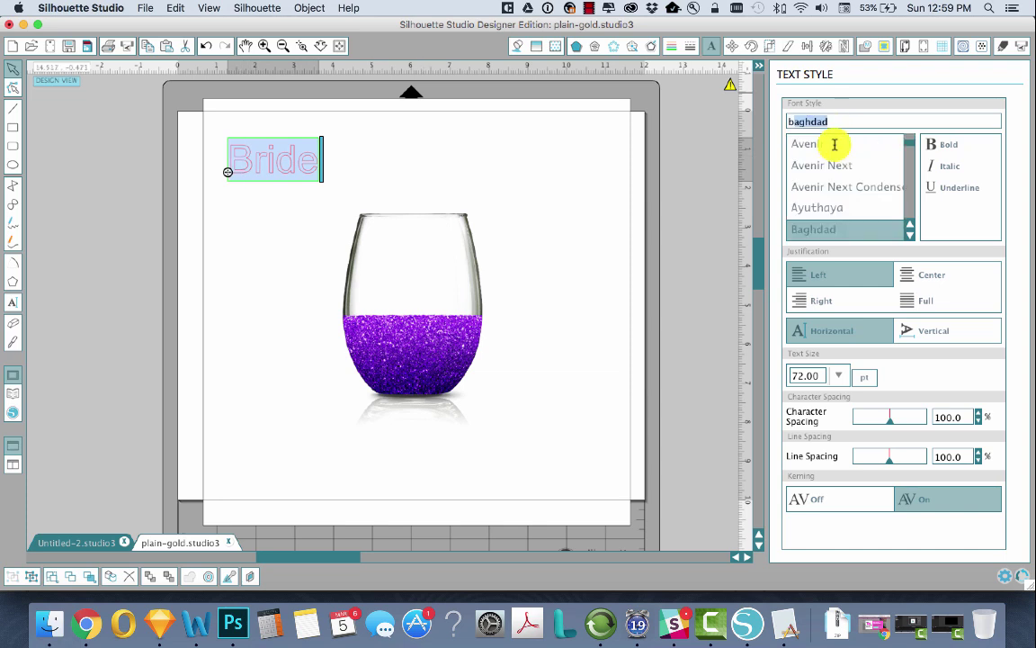
text(bodoni 72)
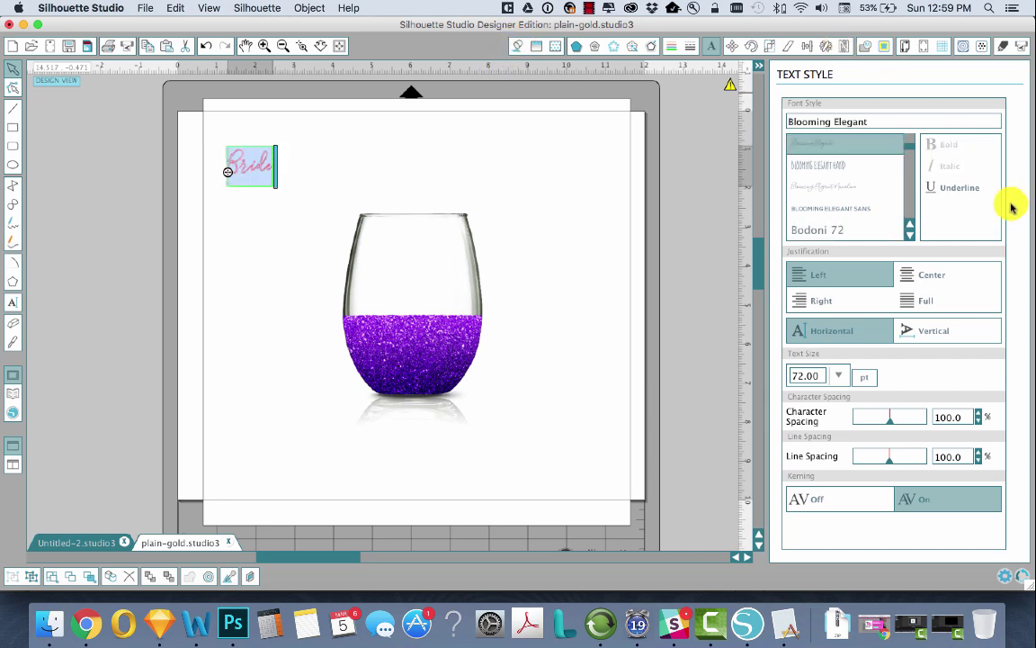
mouse_move(644, 304)
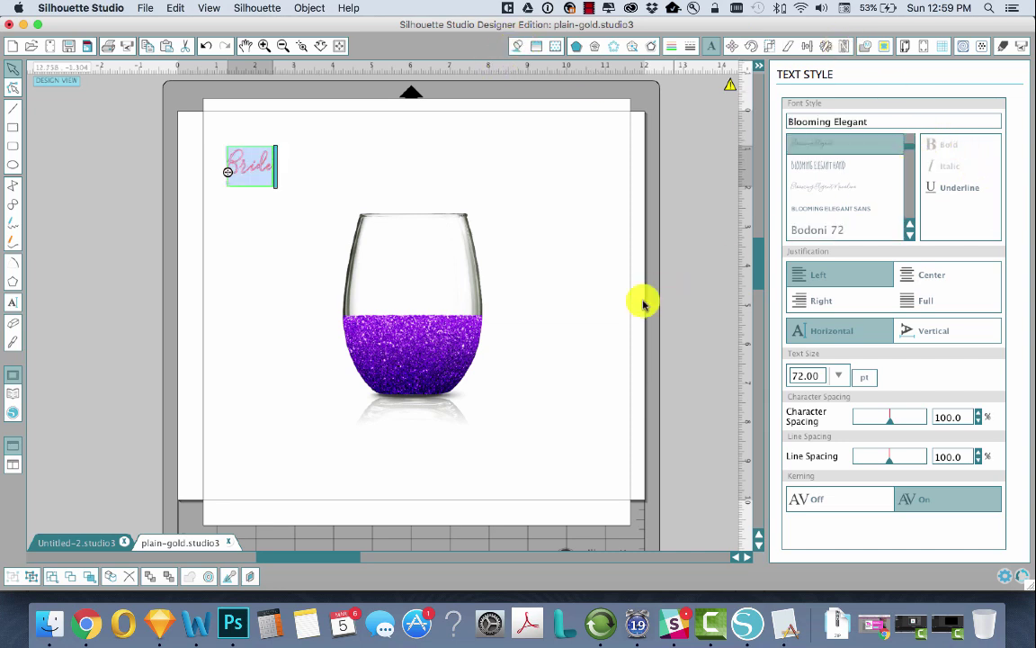
click(515, 47)
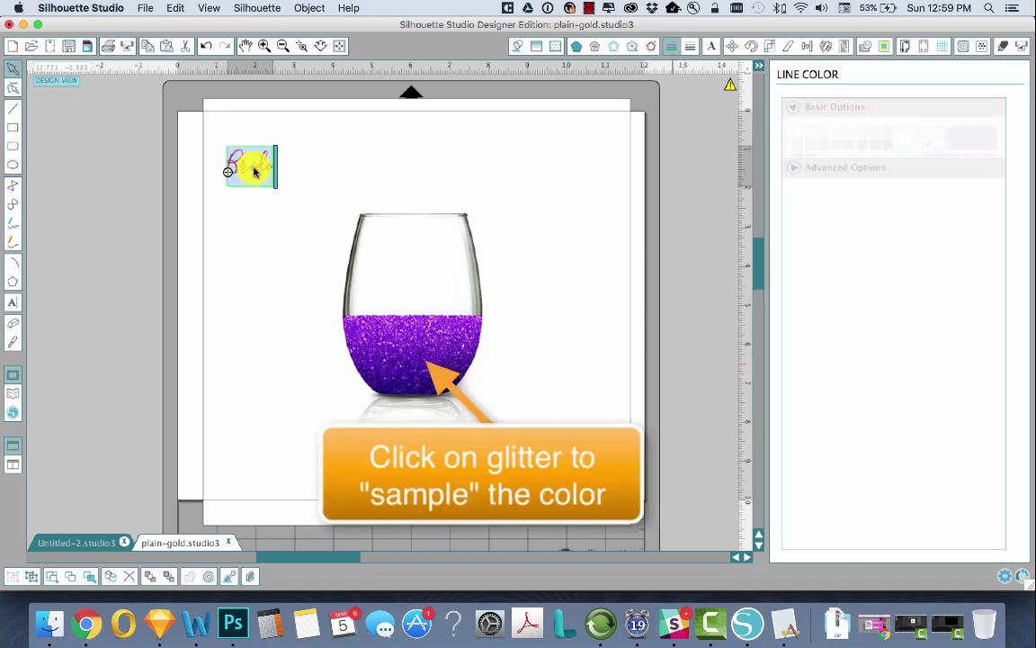
Recolor Bride purple sampled from the glitter and drag it onto the front of the glass
click(672, 47)
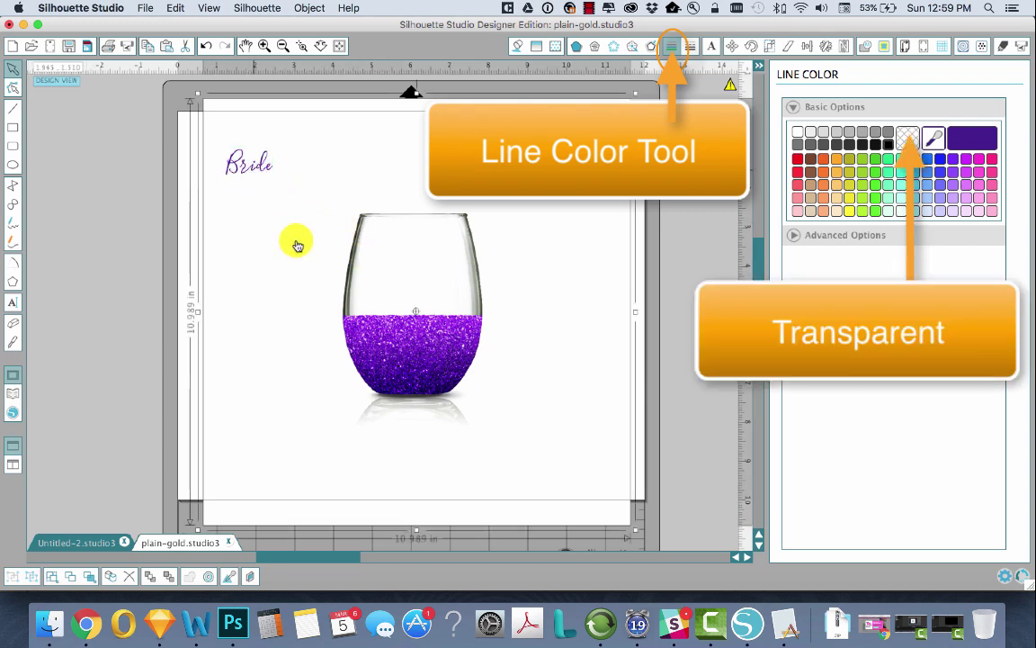
click(248, 164)
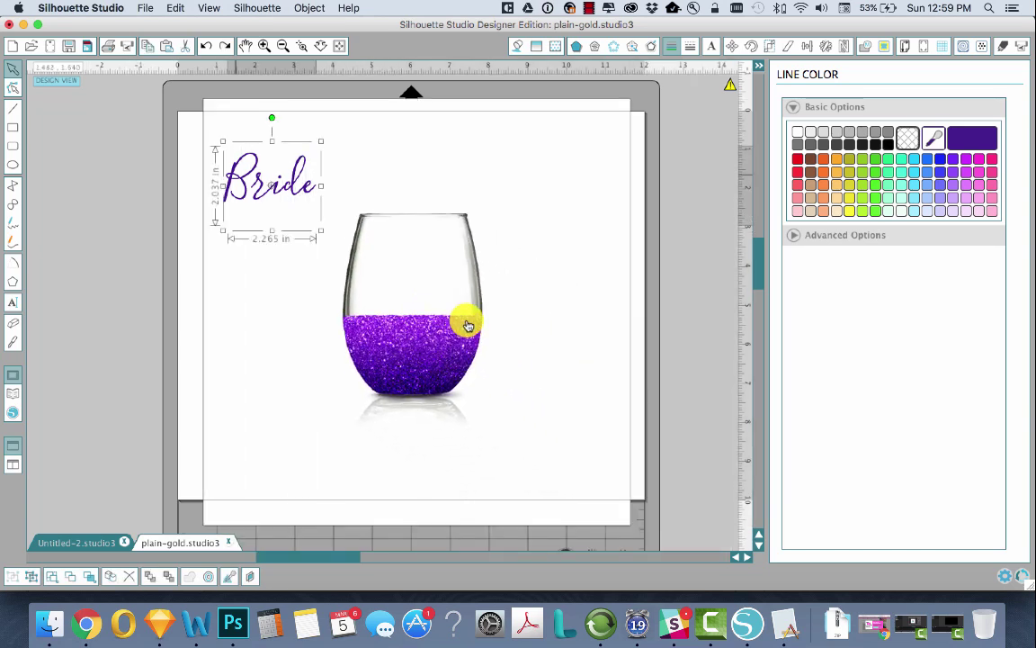
drag(270, 179, 411, 270)
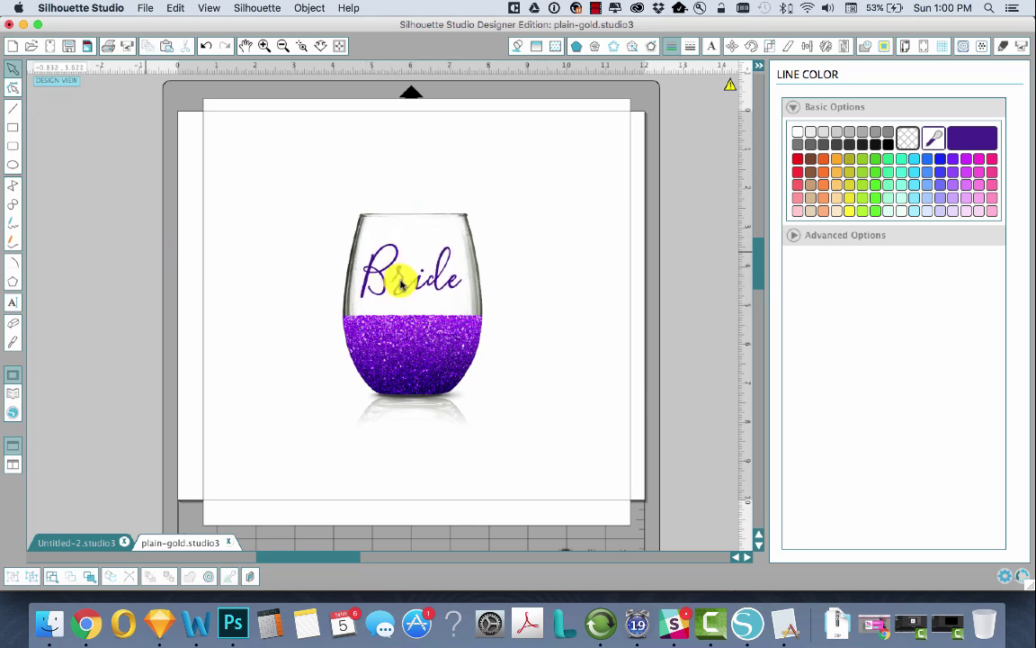
mouse_move(402, 286)
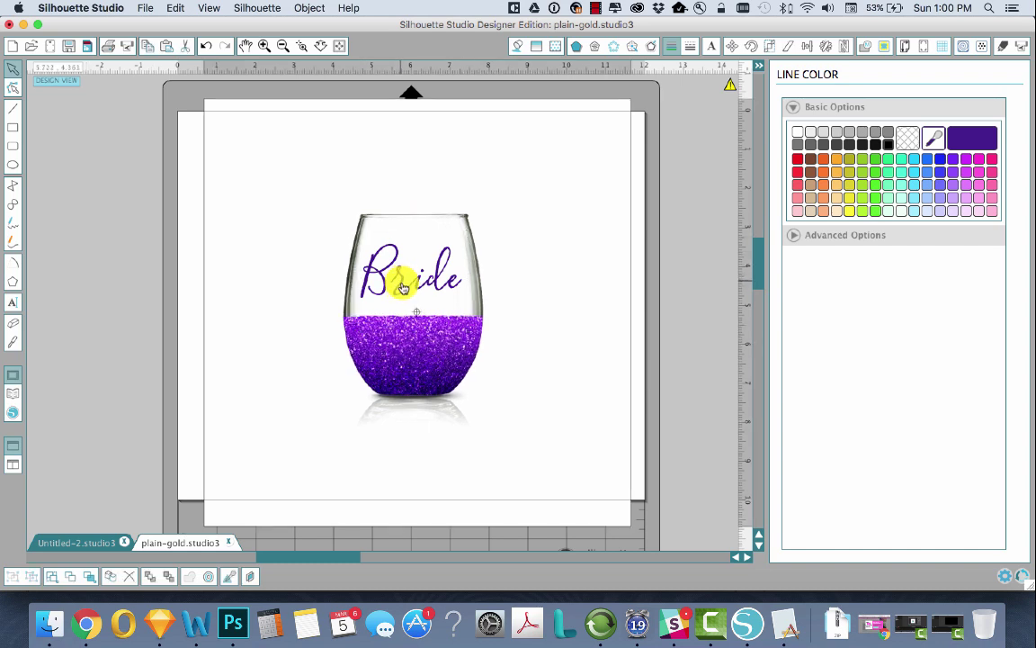
click(410, 279)
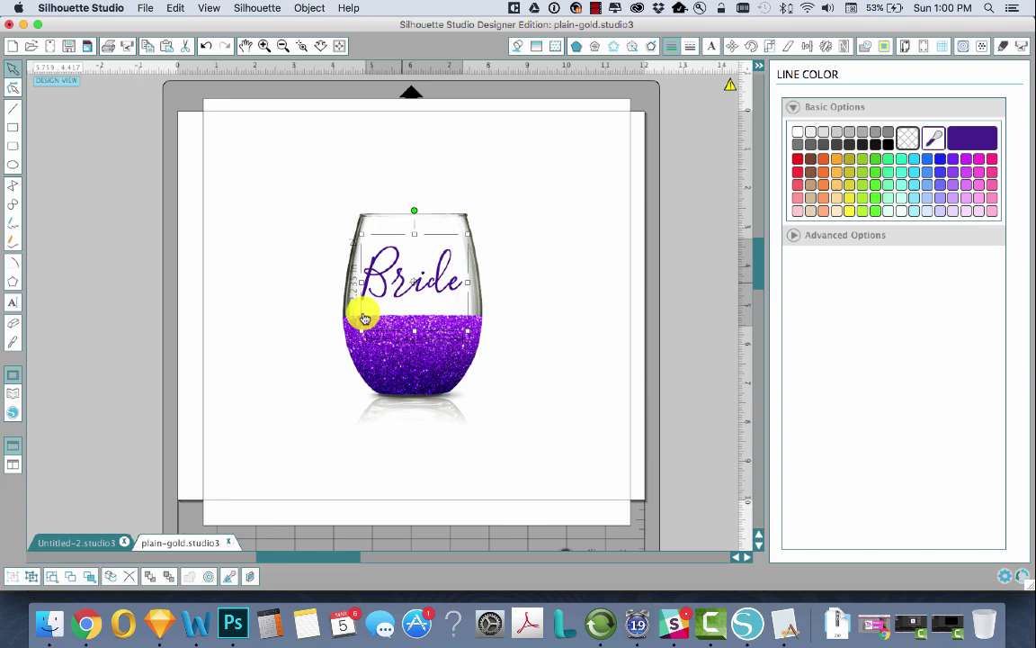
click(313, 313)
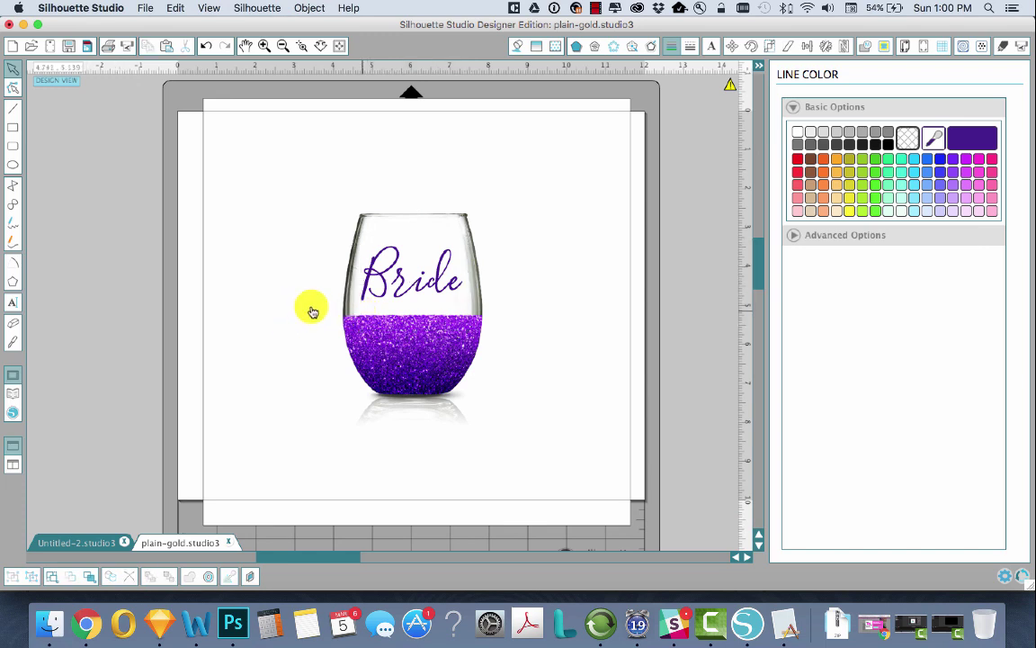
mouse_move(424, 363)
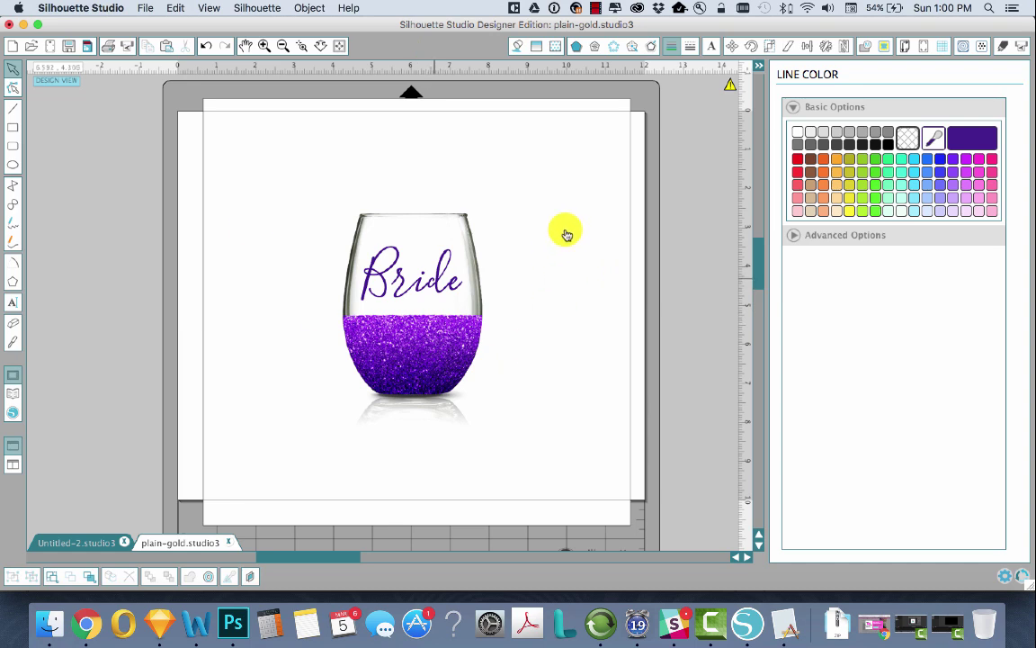
Colorize the wineglass glitter to aqua with Hue 77.4 in Image Effects
click(411, 306)
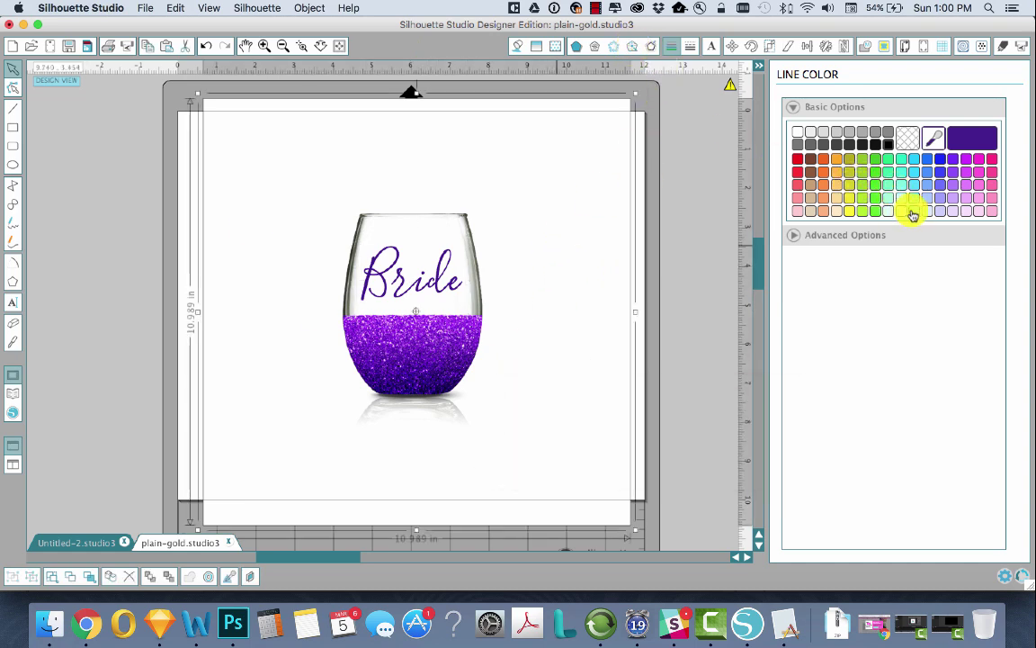
click(632, 46)
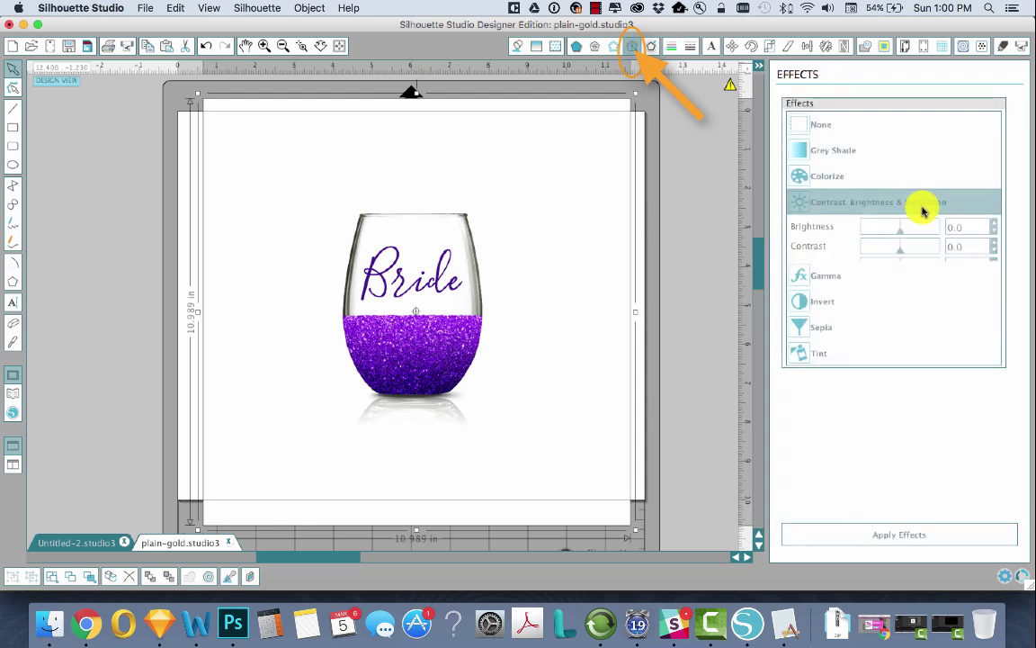
click(828, 176)
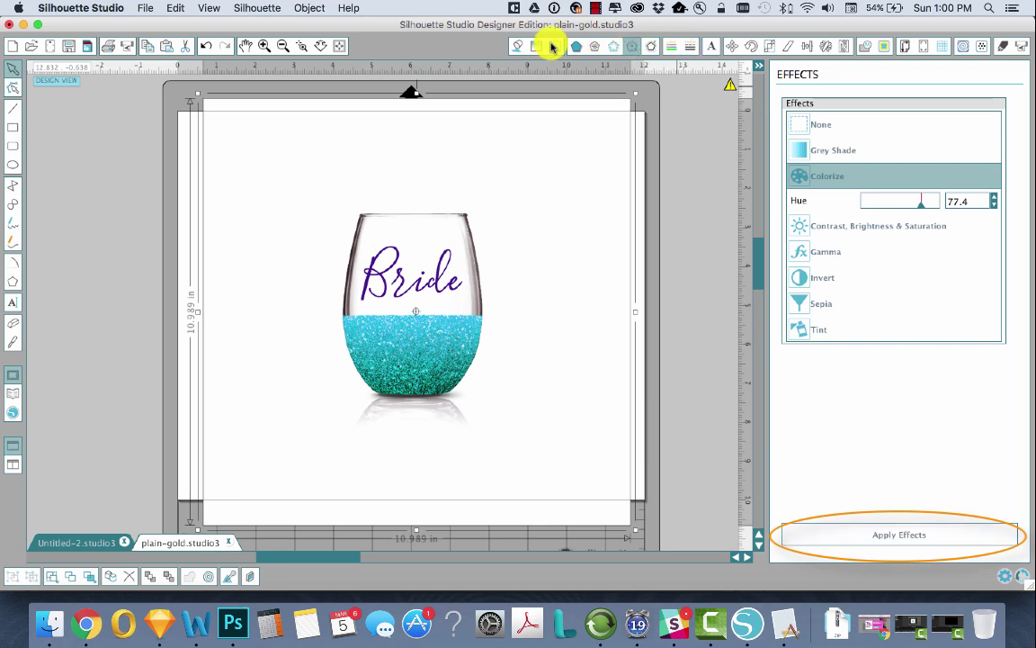
click(820, 124)
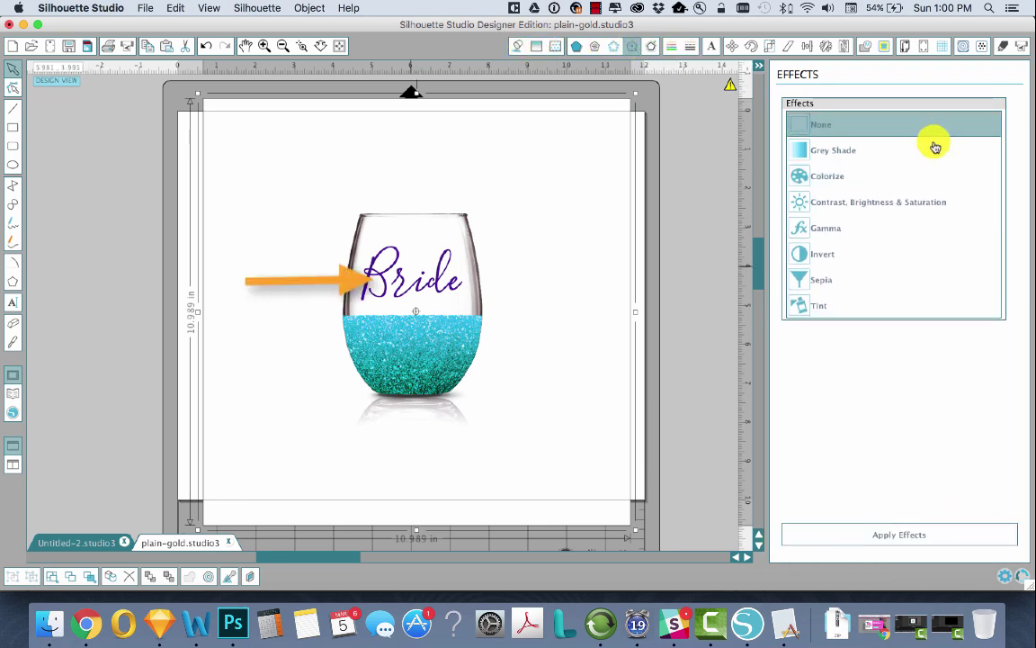
Recolor Bride aqua by sampling the recolored glitter with the Fill Color eyedropper
click(439, 356)
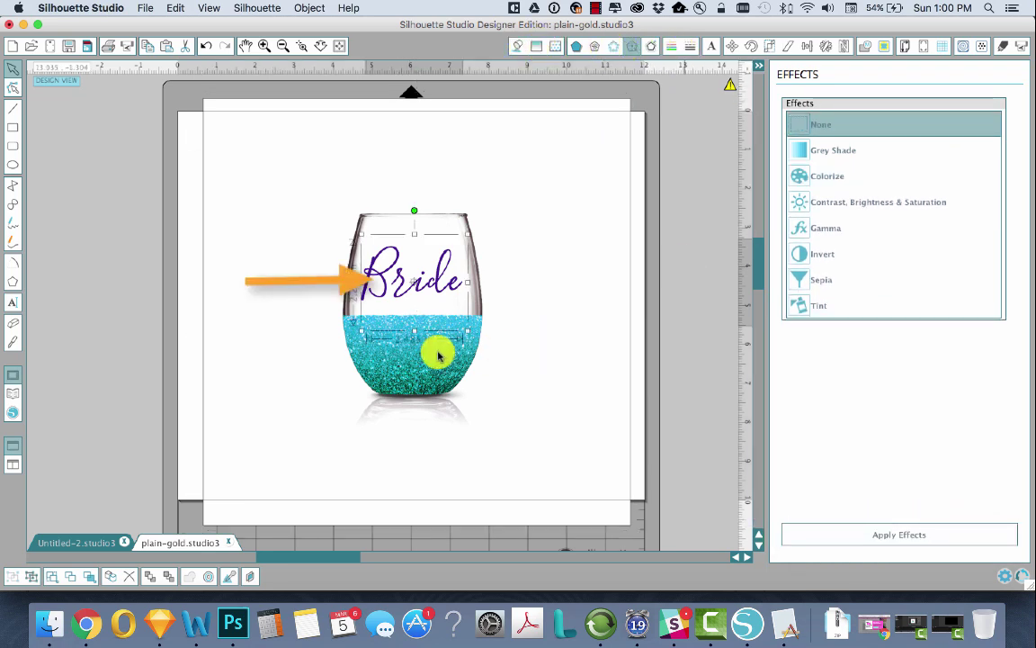
click(517, 47)
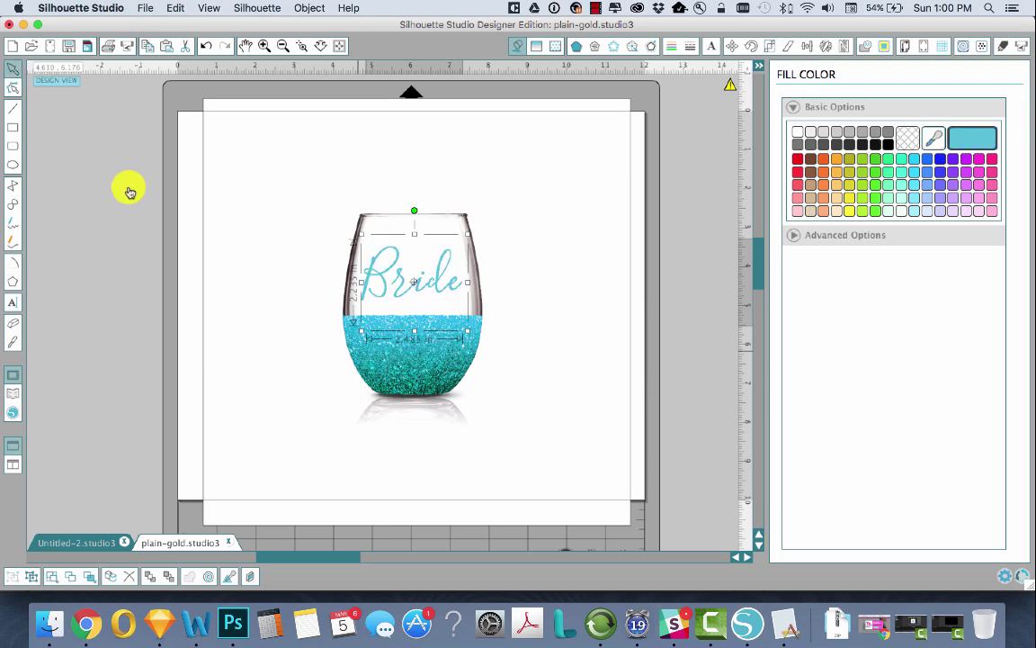
click(162, 256)
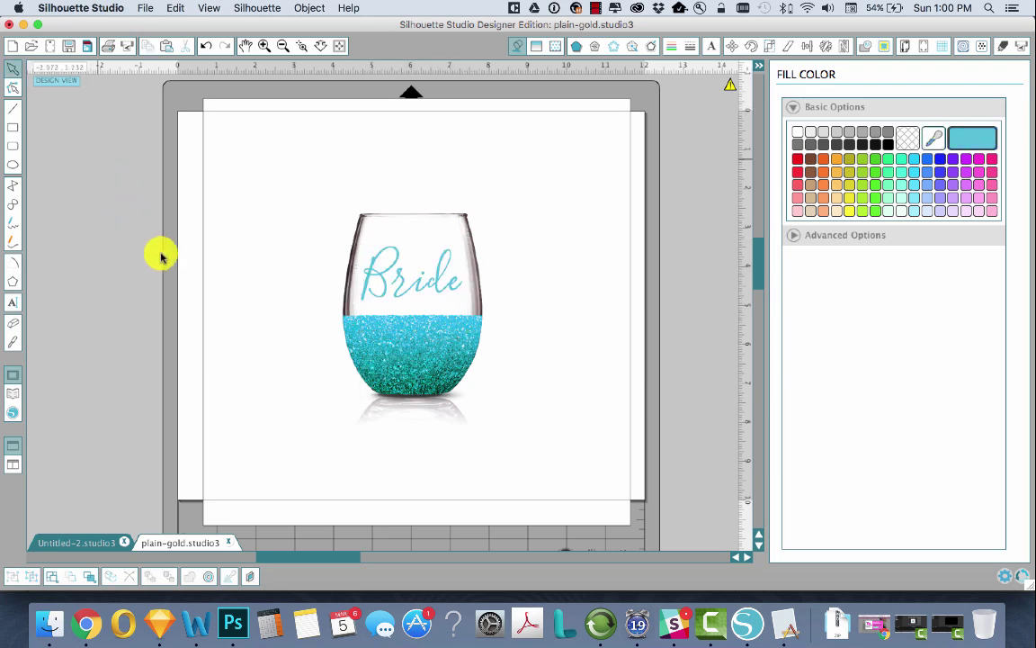